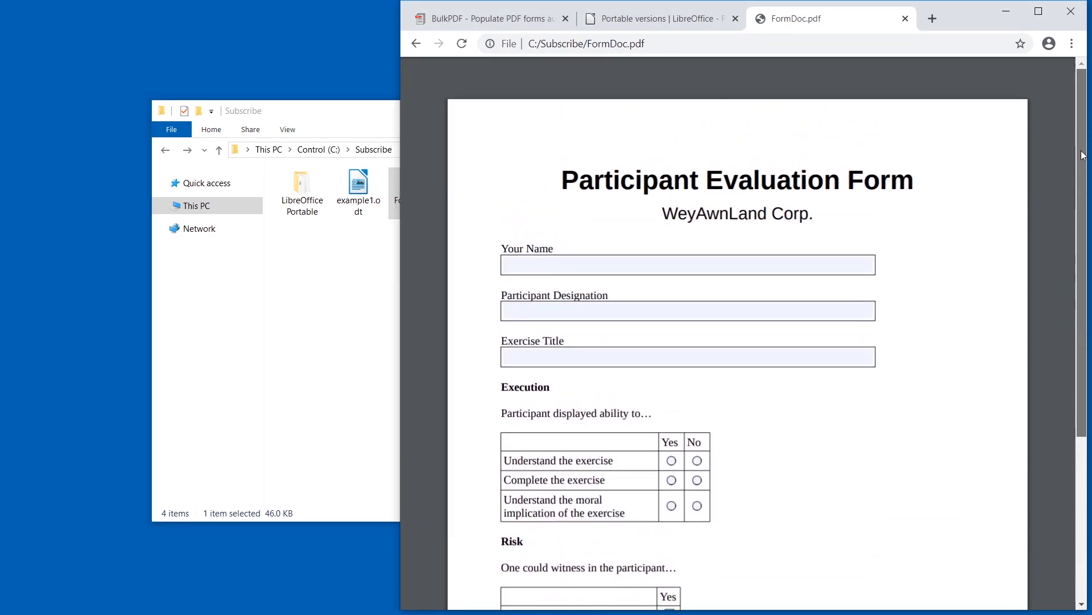
Step: Launch the portable LibreOffice Calc from the LibreOfficePortable folder
{"action": "double_click", "coordinate": [302, 182]}
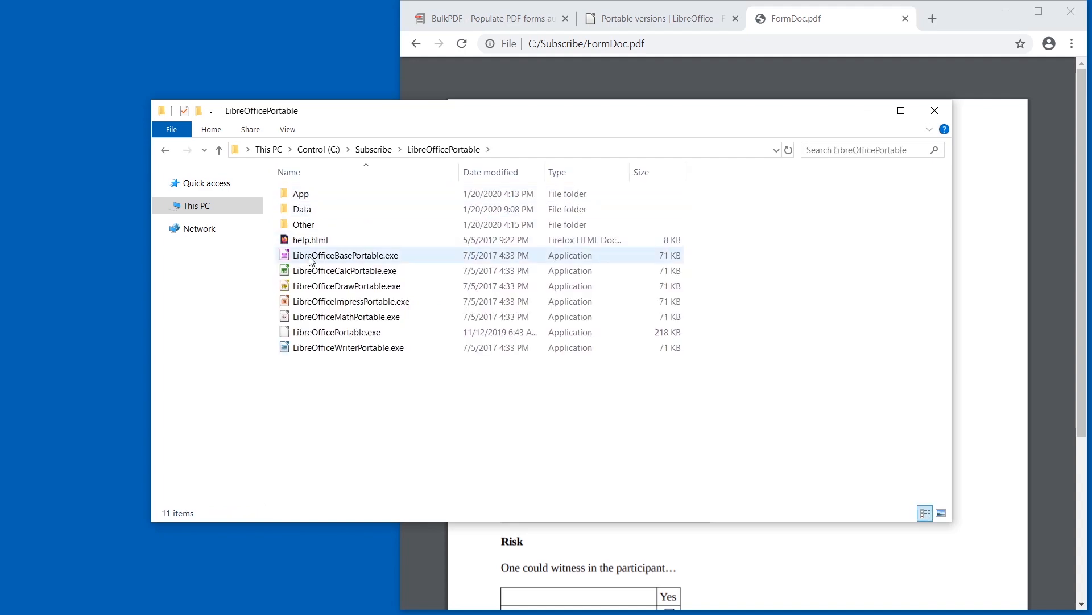
{"action": "left_click", "coordinate": [345, 271]}
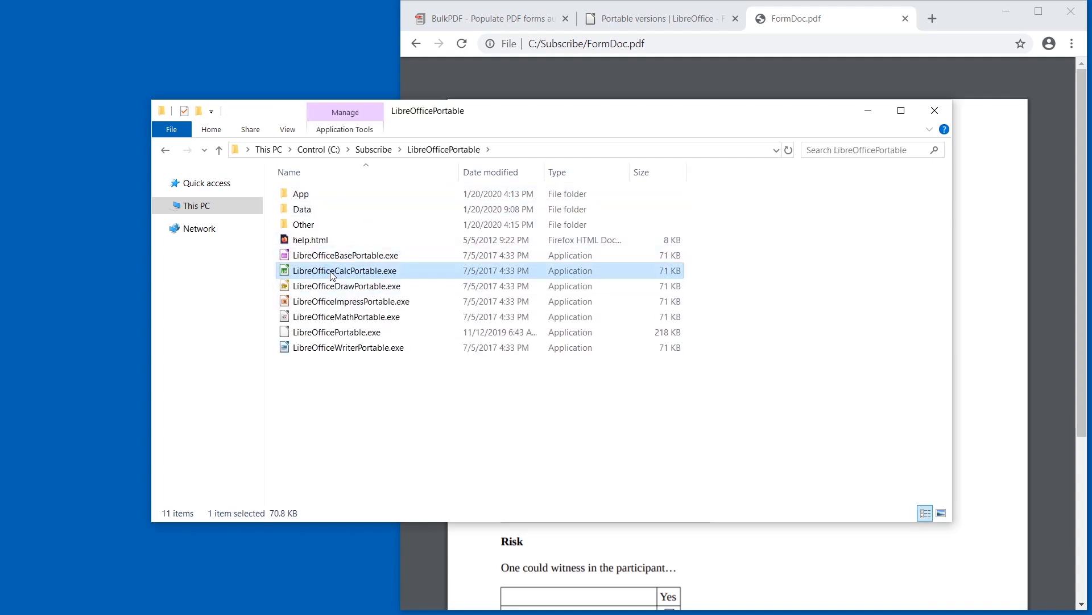
{"action": "double_click", "coordinate": [345, 271]}
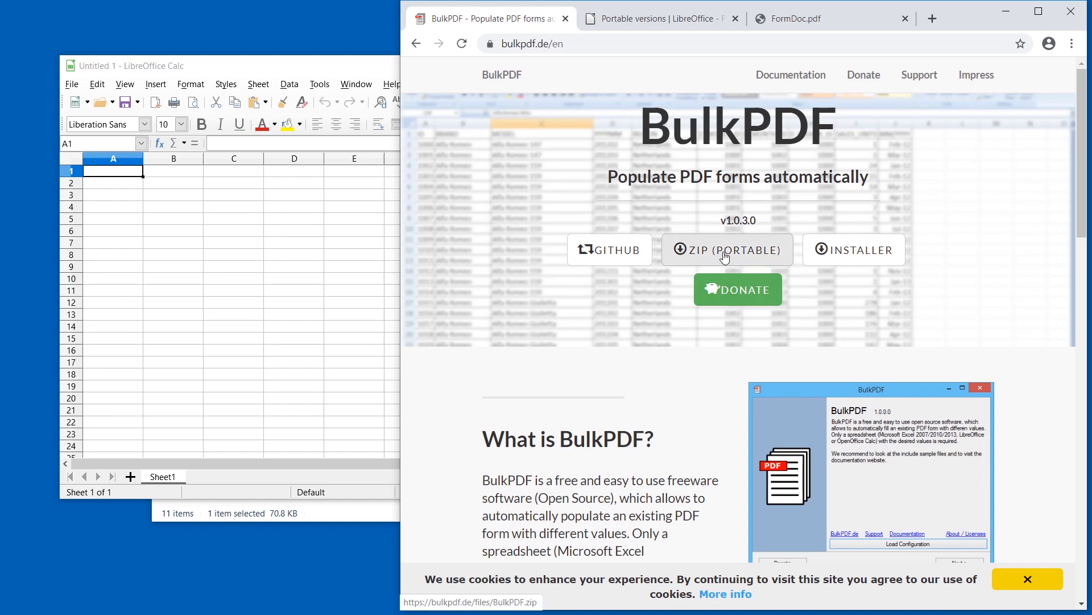
Step: Download the portable BulkPDF zip from bulkpdf.de in Chrome
{"action": "left_click", "coordinate": [726, 249]}
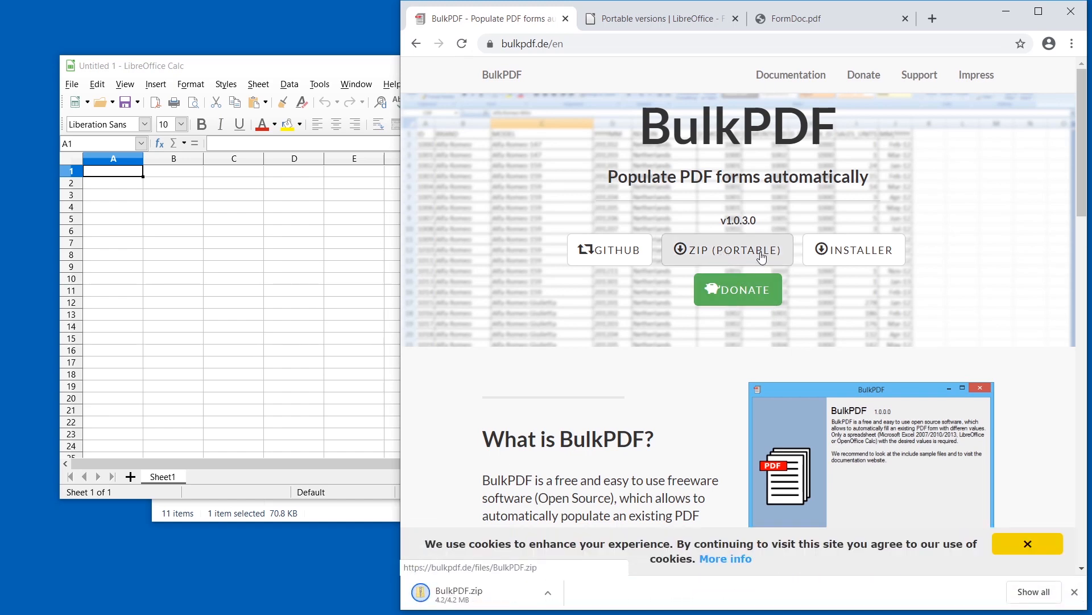
{"action": "left_click", "coordinate": [664, 18]}
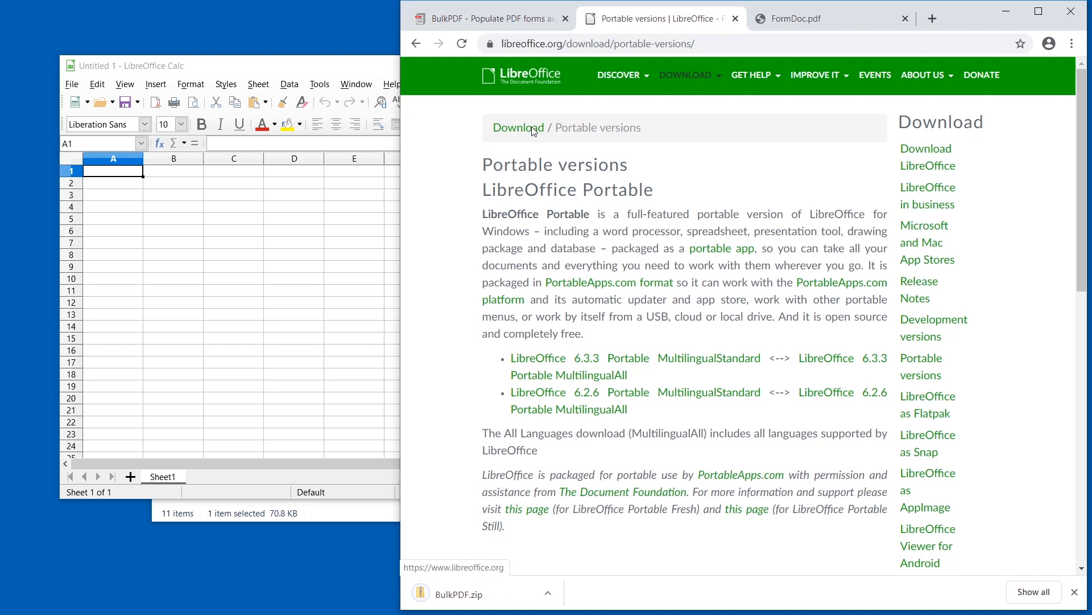
{"action": "mouse_move", "coordinate": [651, 368]}
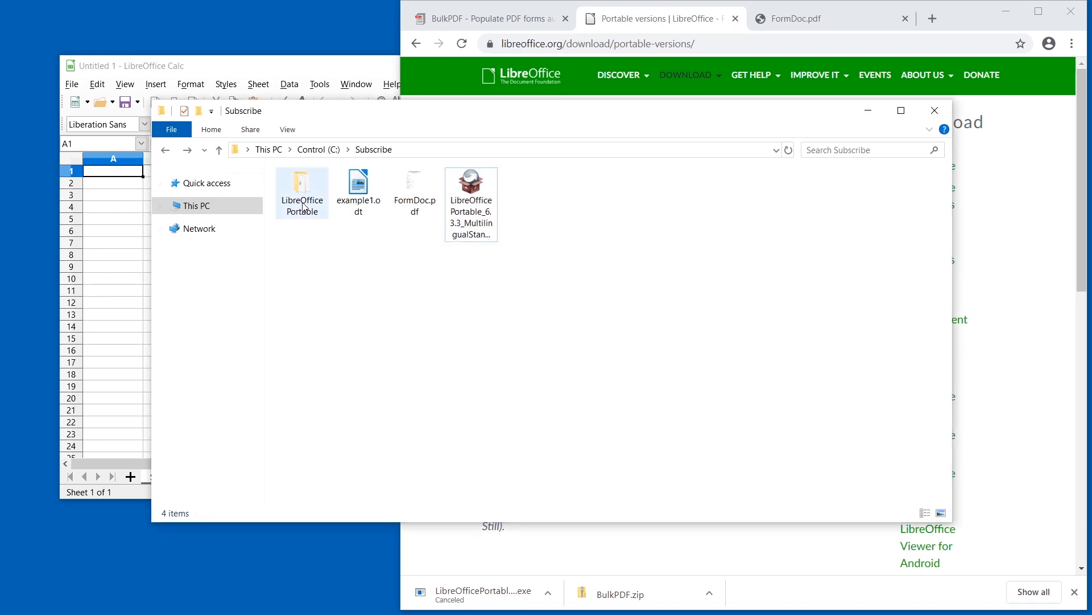
Step: Enter a Filename formula in K2 joining exercise title C2 with participant B2
{"action": "double_click", "coordinate": [303, 182]}
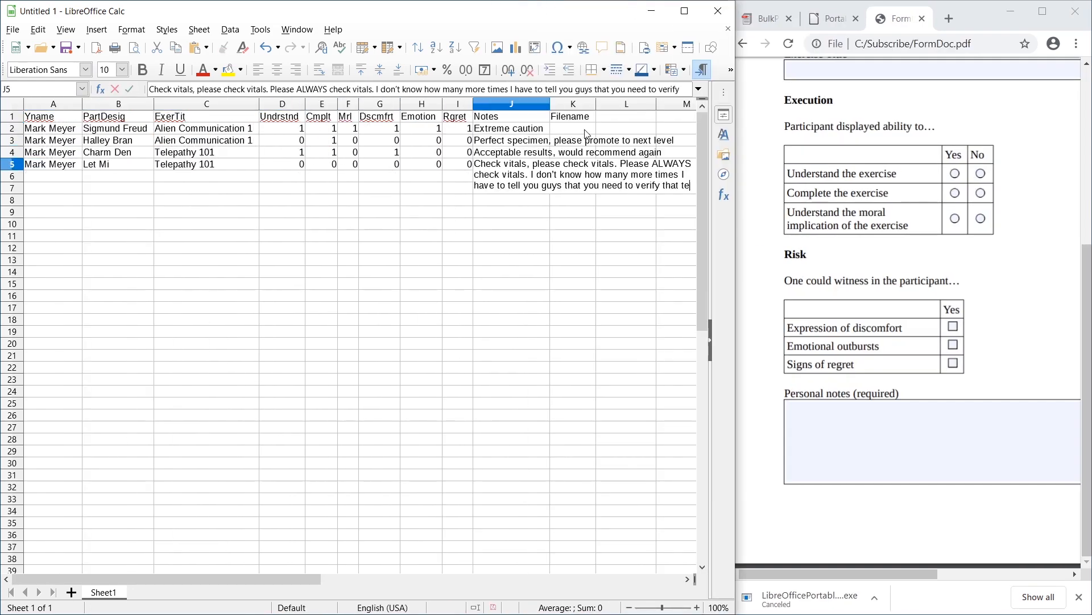
{"action": "left_click", "coordinate": [510, 128]}
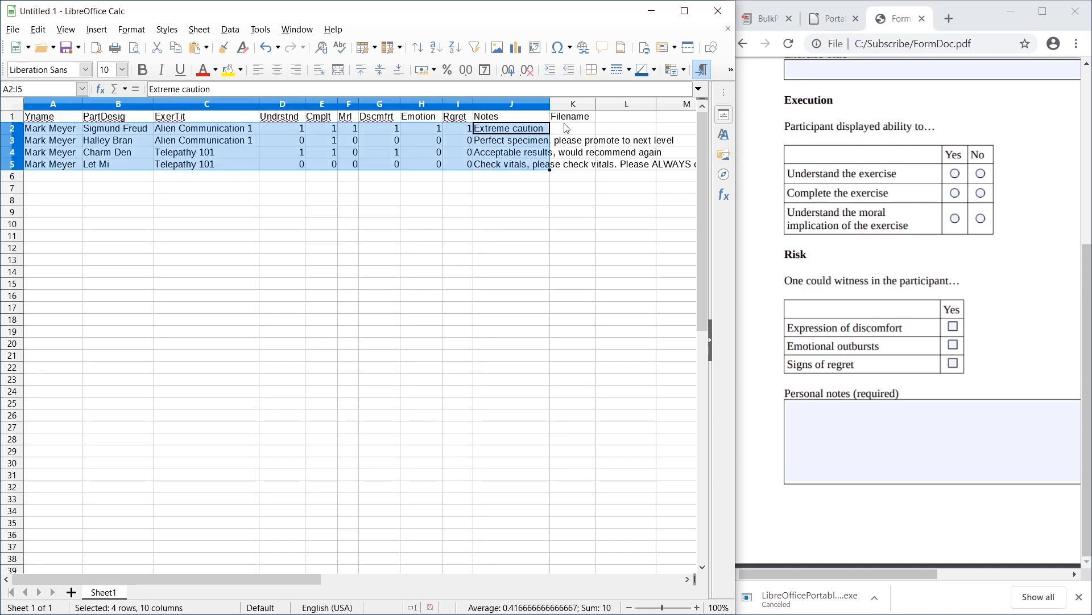
{"action": "left_click", "coordinate": [572, 127]}
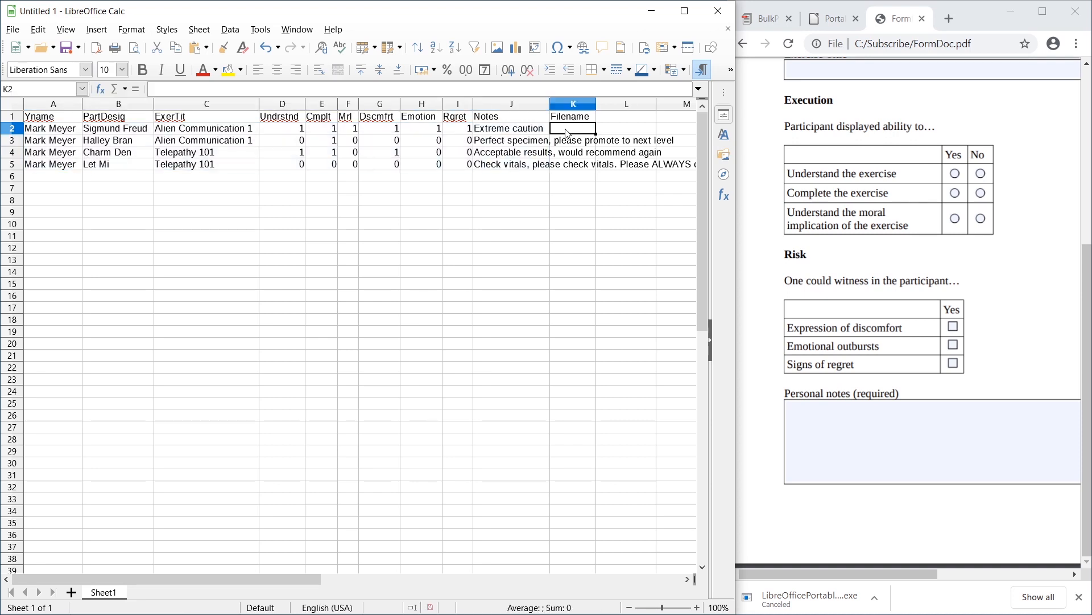
{"action": "type", "text": "="}
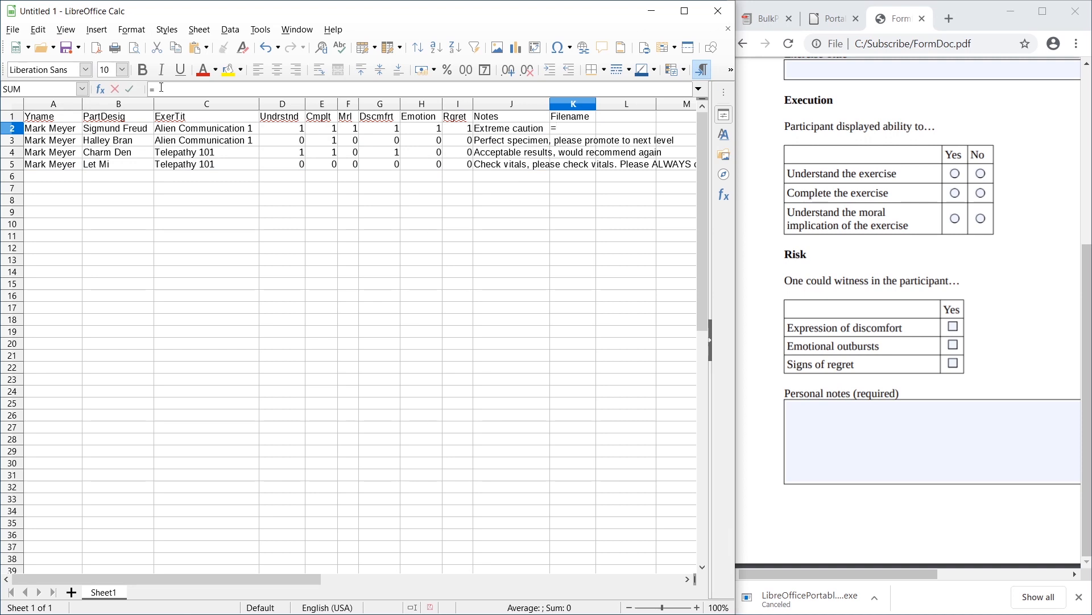
{"action": "left_click", "coordinate": [206, 127]}
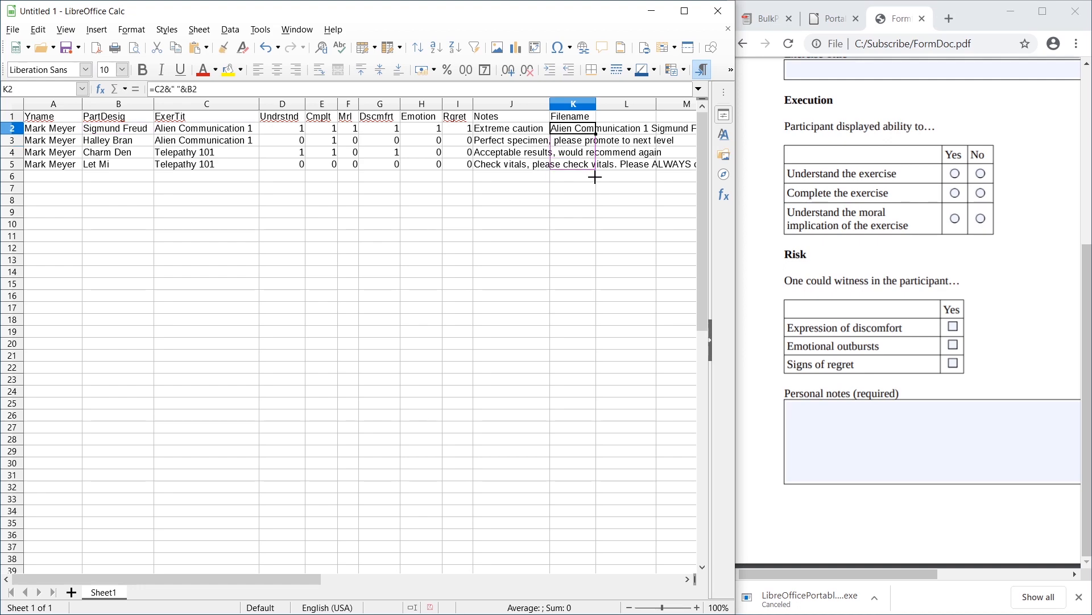
Step: Save the evaluation sheet as an Excel 2007–365 xlsx file
{"action": "left_click", "coordinate": [82, 45]}
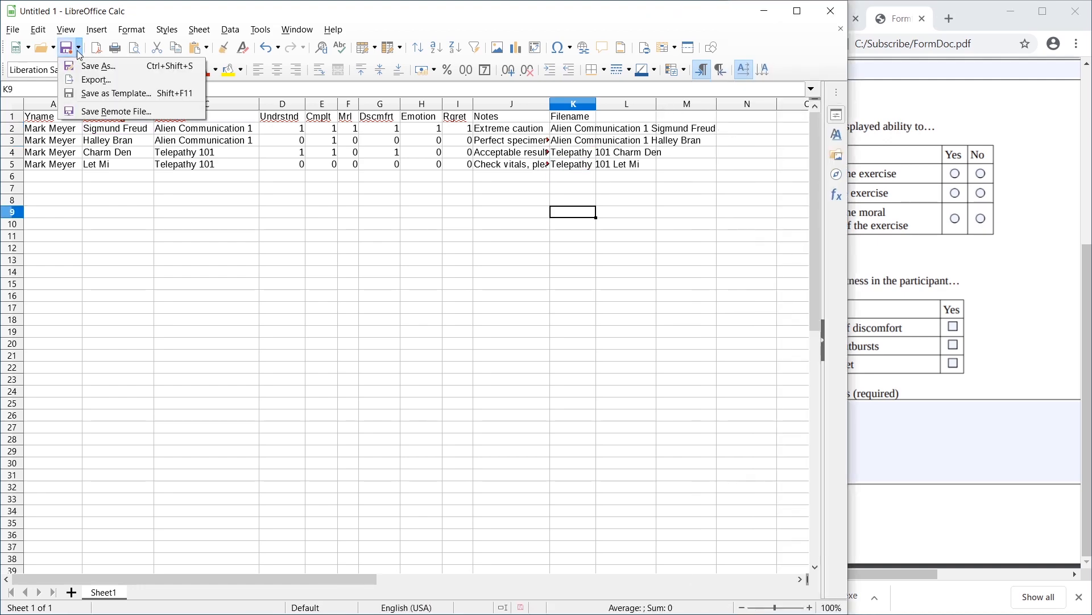
{"action": "left_click", "coordinate": [103, 66]}
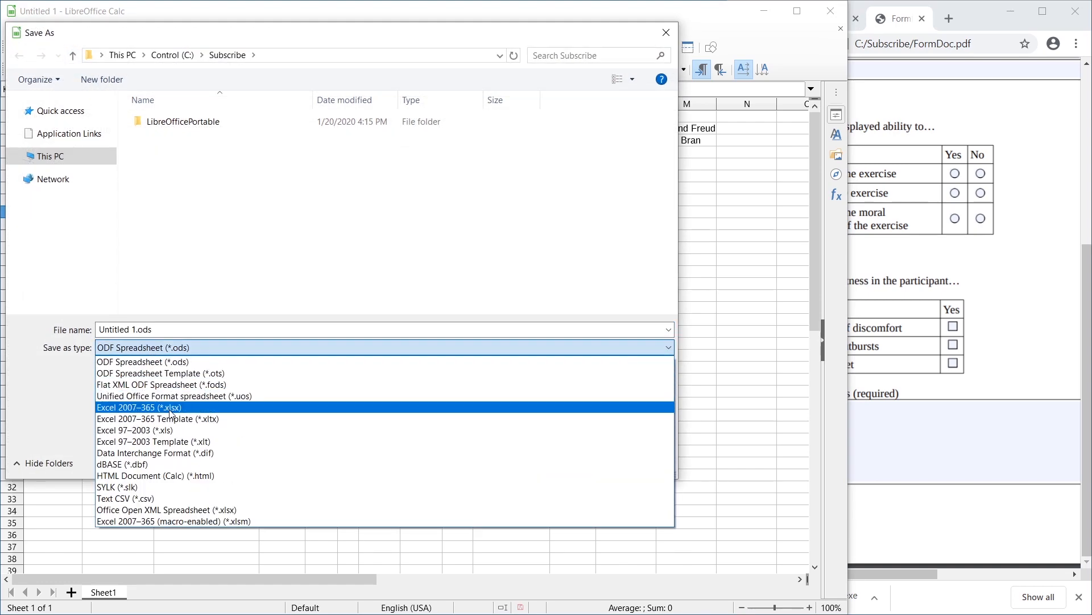
{"action": "left_click", "coordinate": [142, 406]}
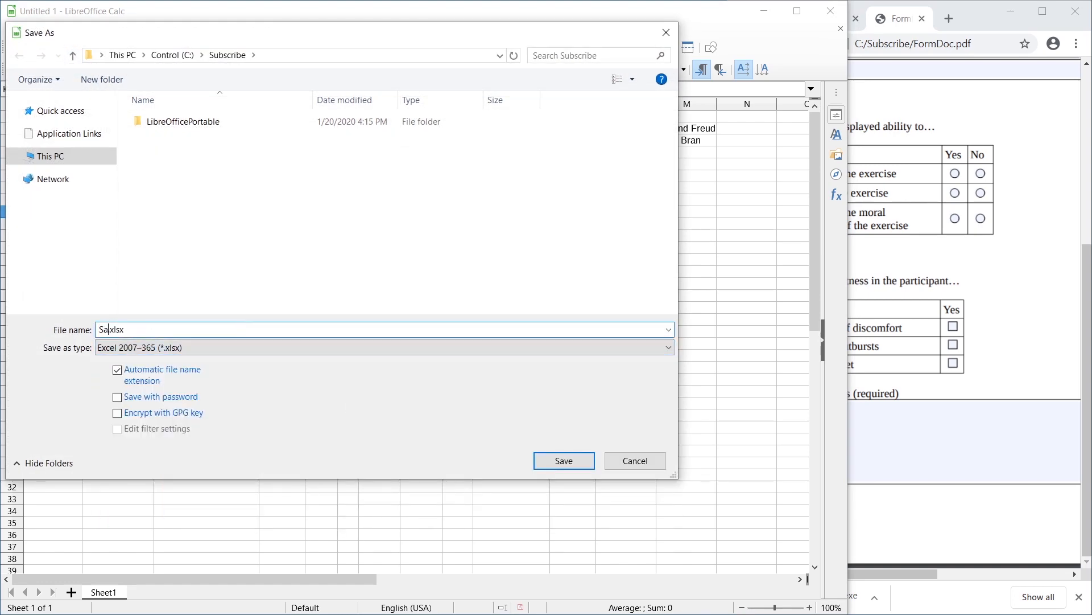
{"action": "left_click", "coordinate": [564, 460]}
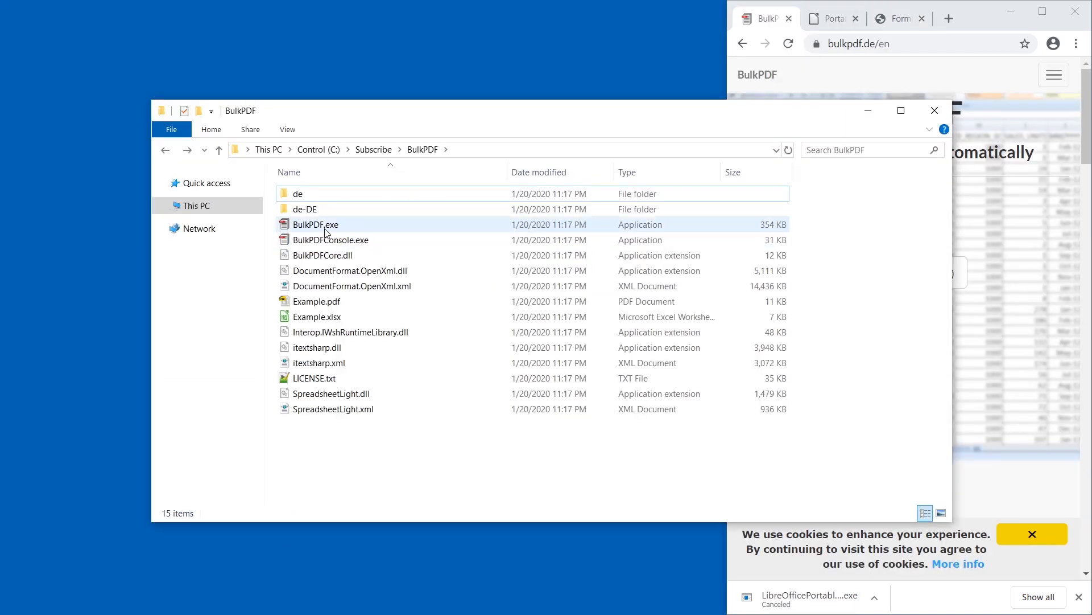
Step: Launch BulkPDF and browse for the Sample1.xlsx spreadsheet as data source
{"action": "left_click", "coordinate": [315, 224]}
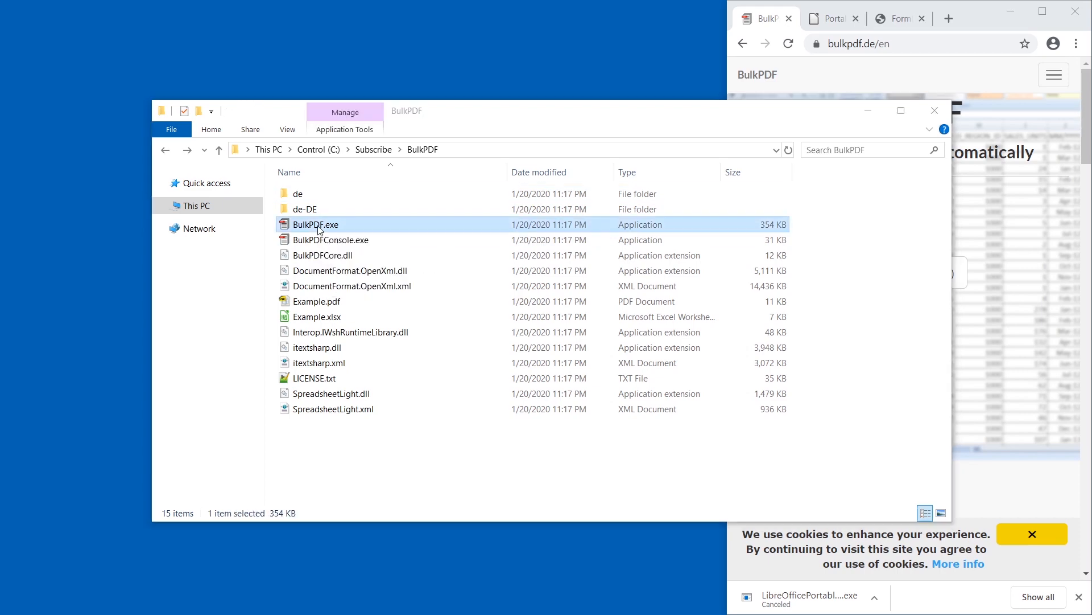
{"action": "double_click", "coordinate": [316, 224]}
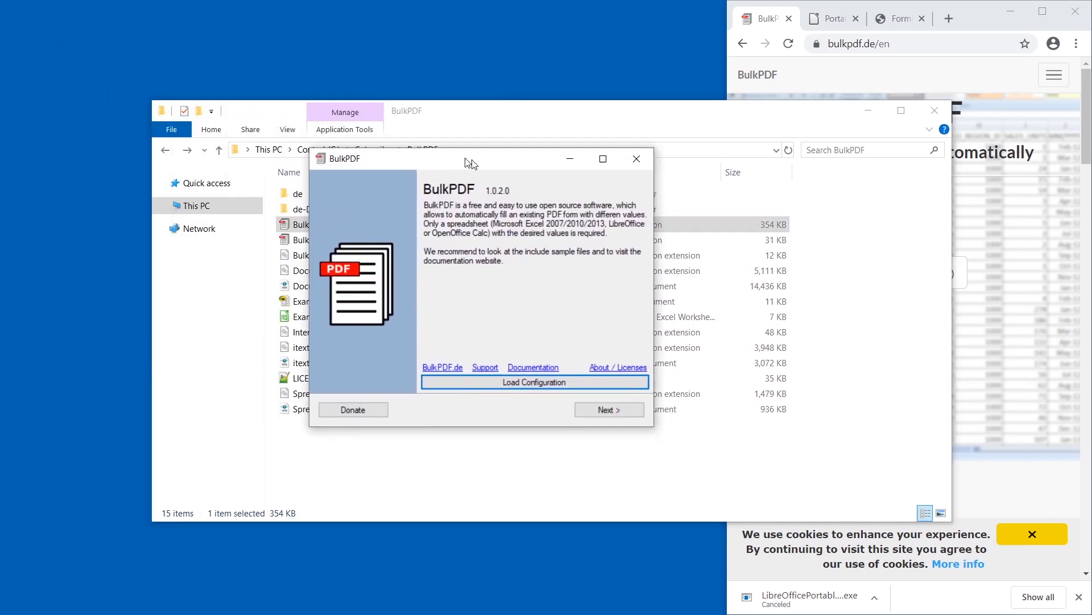
{"action": "left_click", "coordinate": [637, 158]}
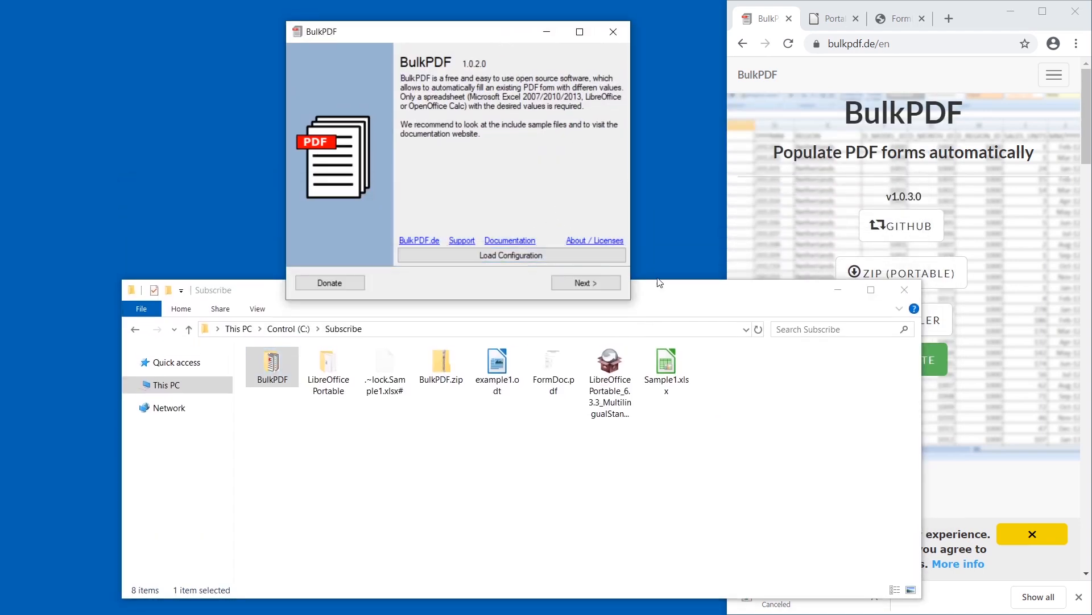
{"action": "left_click", "coordinate": [587, 282]}
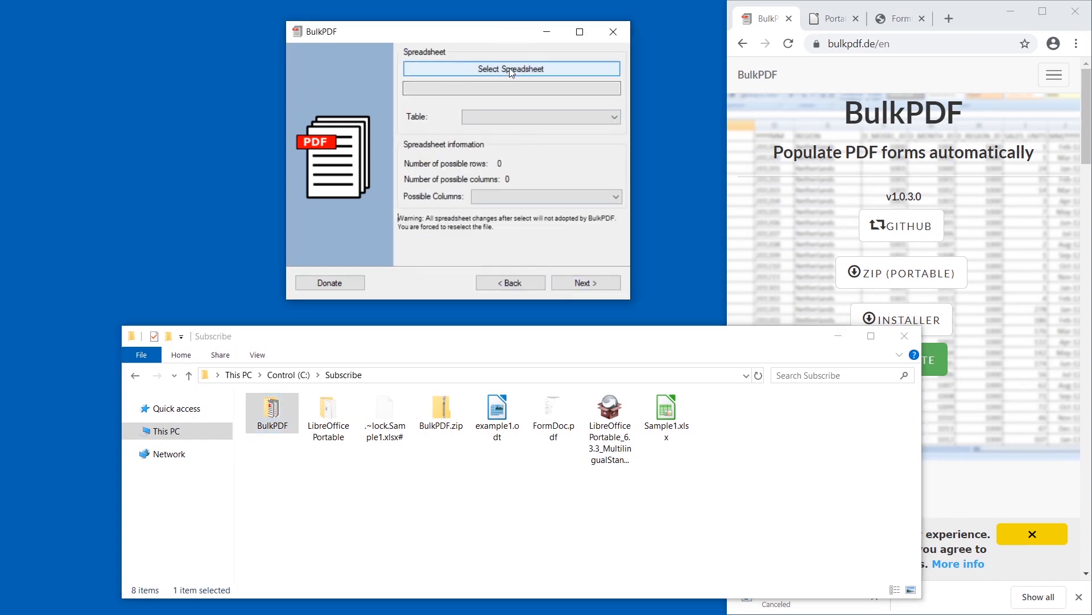
{"action": "left_click", "coordinate": [511, 68]}
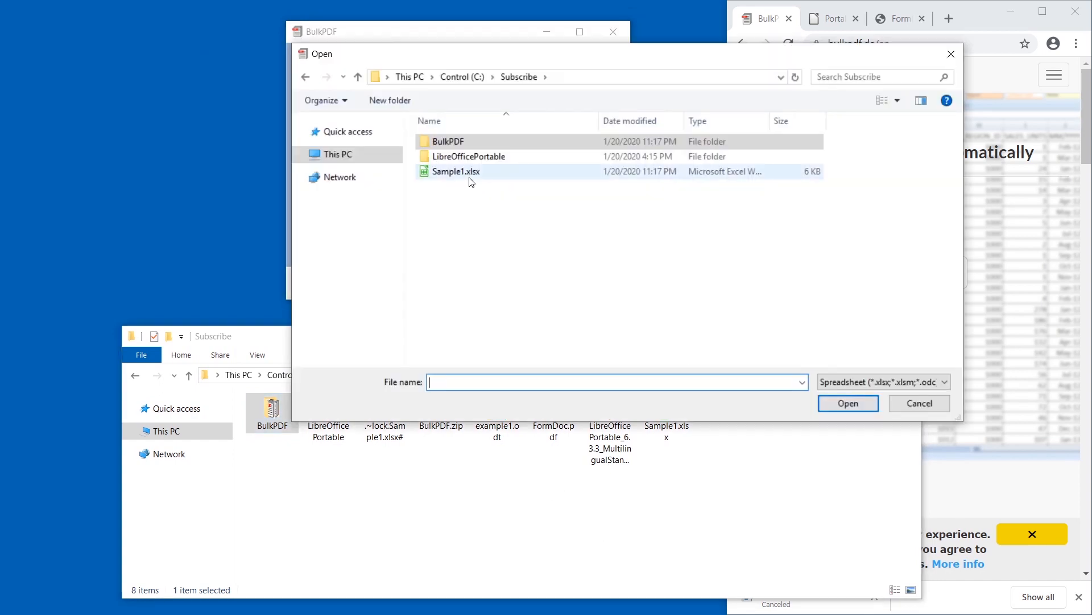
{"action": "mouse_move", "coordinate": [478, 178]}
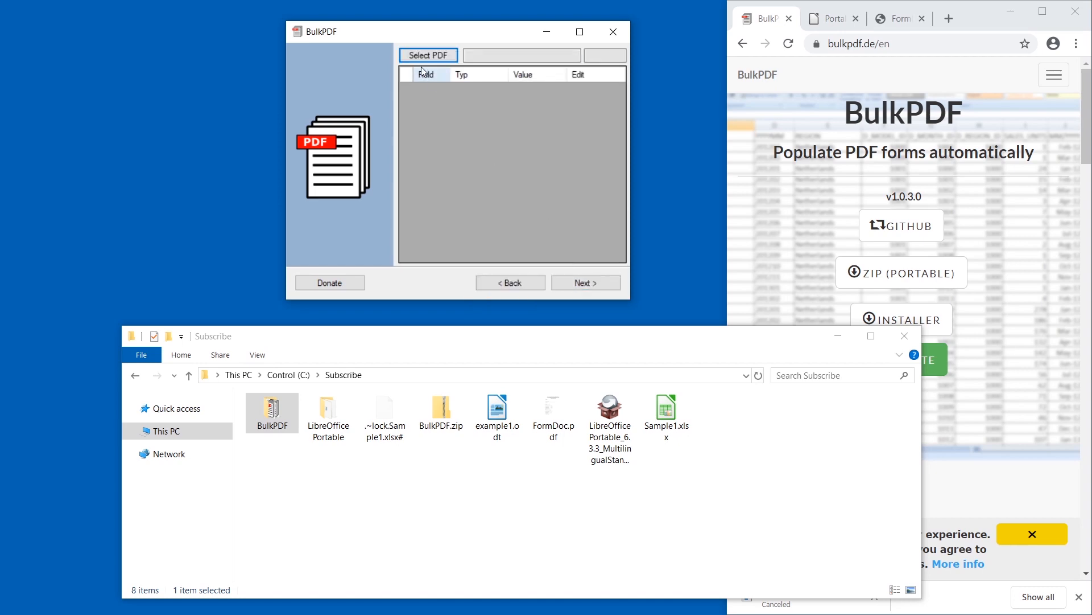
Step: Load FormDoc.pdf as the PDF form to fill
{"action": "left_click", "coordinate": [428, 55]}
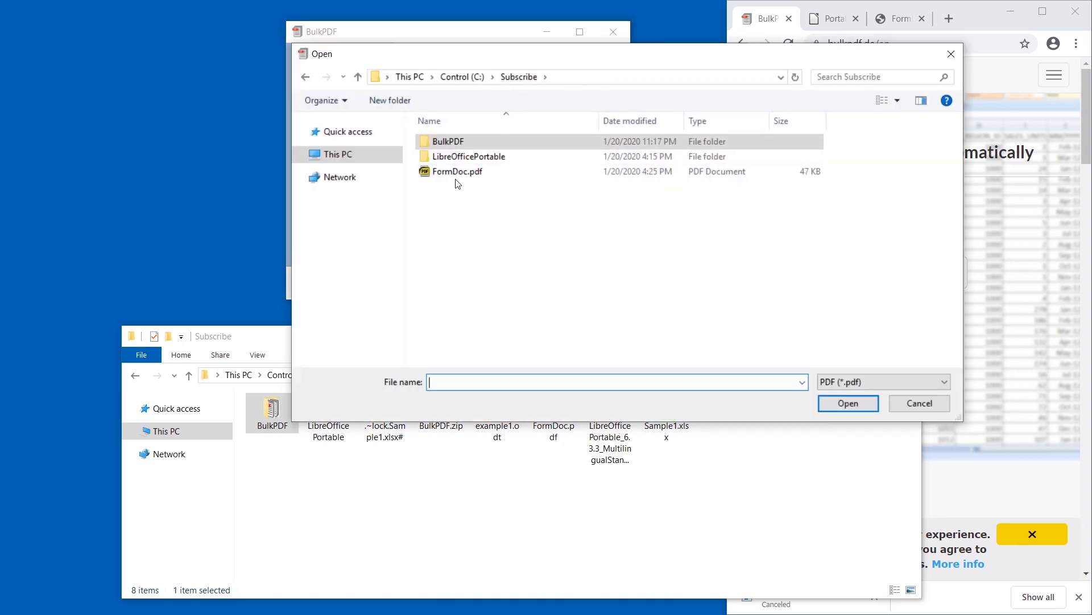
{"action": "left_click", "coordinate": [848, 403]}
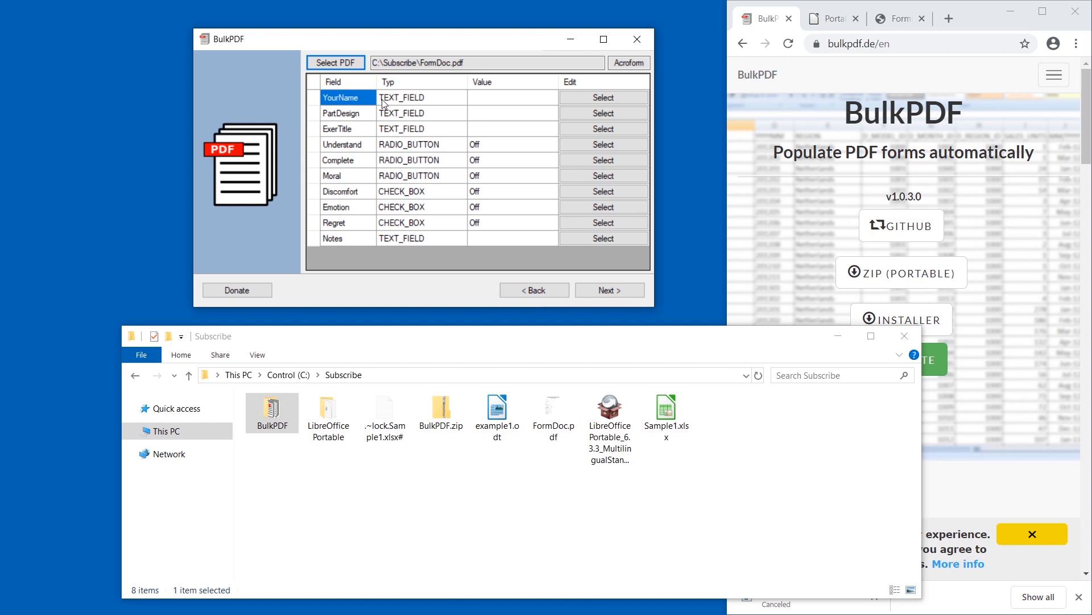
Step: Map the YourName and PartDesign fields to values from their Sheet1 columns
{"action": "left_click", "coordinate": [603, 97]}
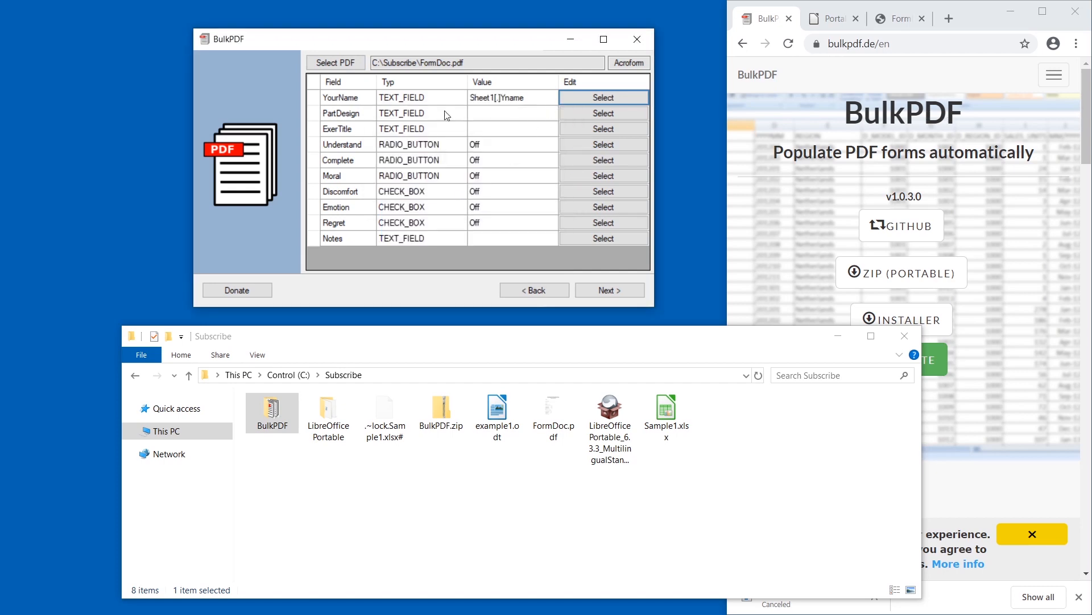
{"action": "left_click", "coordinate": [603, 113]}
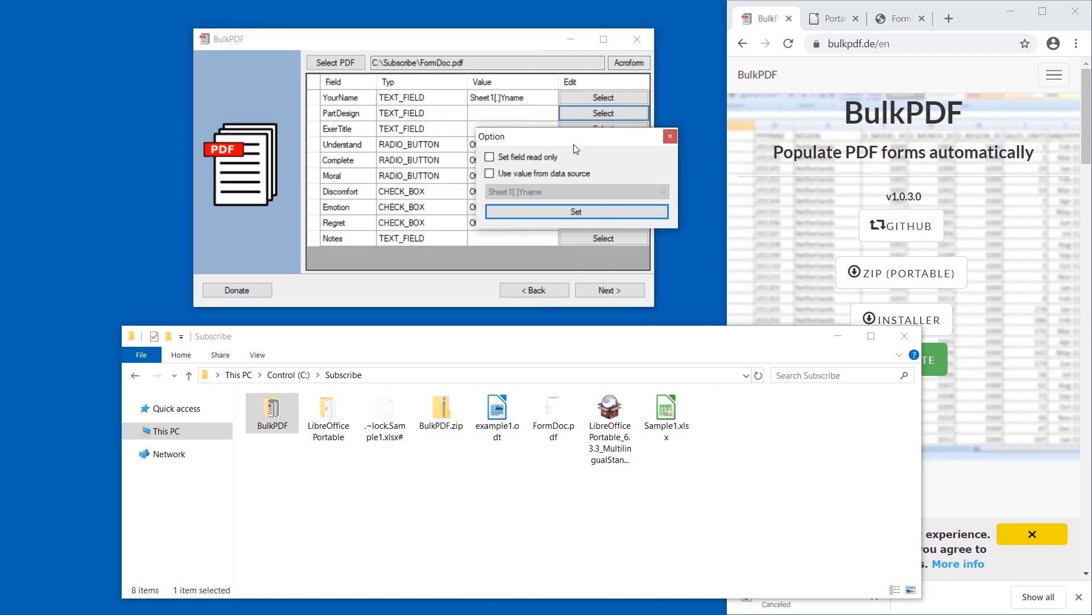
{"action": "left_click", "coordinate": [490, 173]}
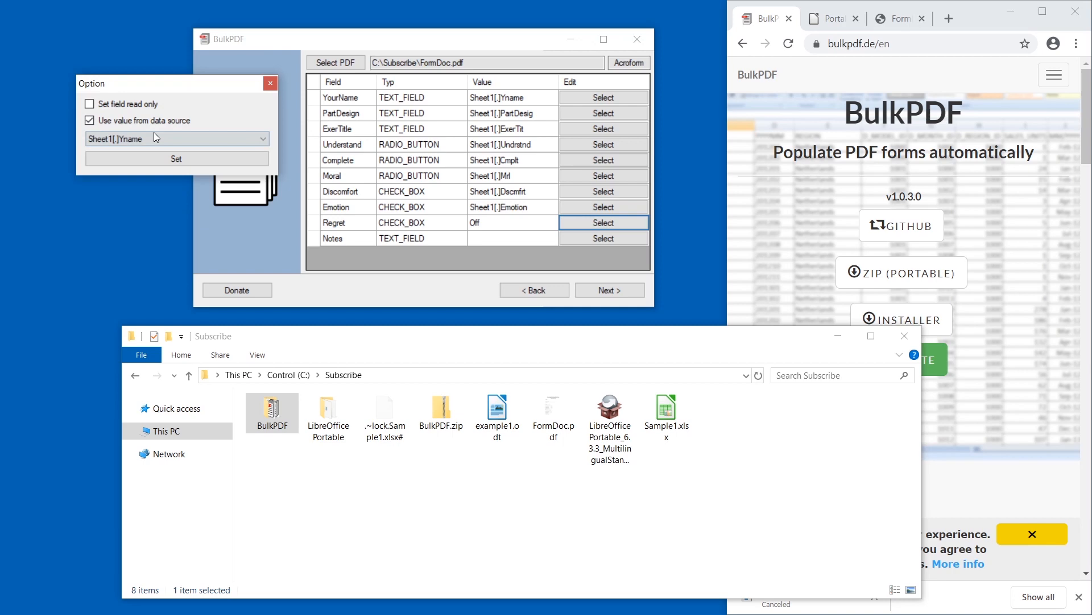
{"action": "left_click", "coordinate": [176, 158]}
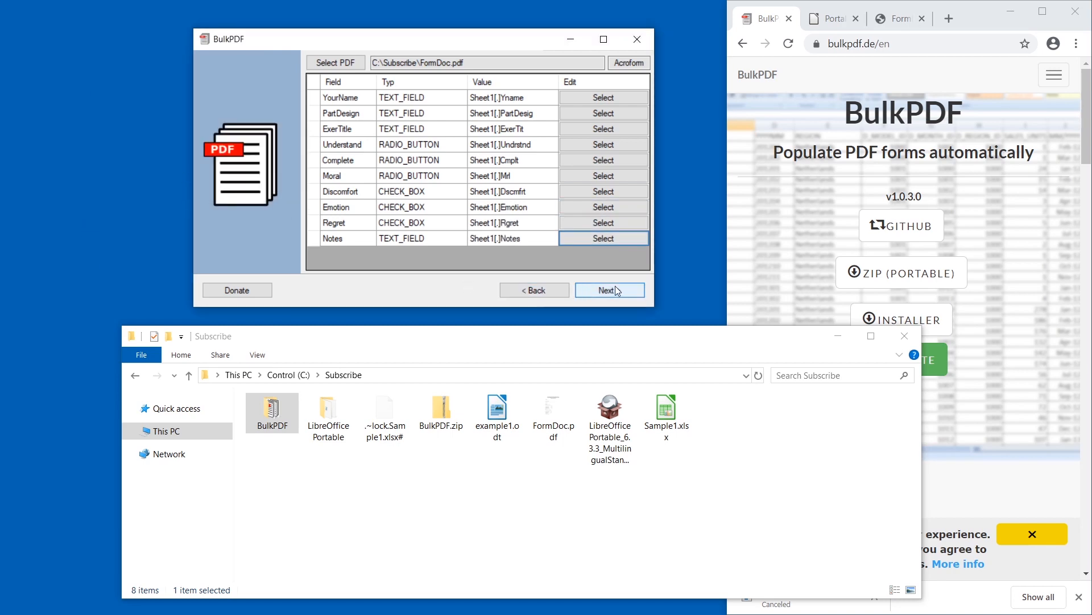
Step: Set the output filename prefix X and the output folder C:\Subscribe\Out
{"action": "left_click", "coordinate": [610, 290]}
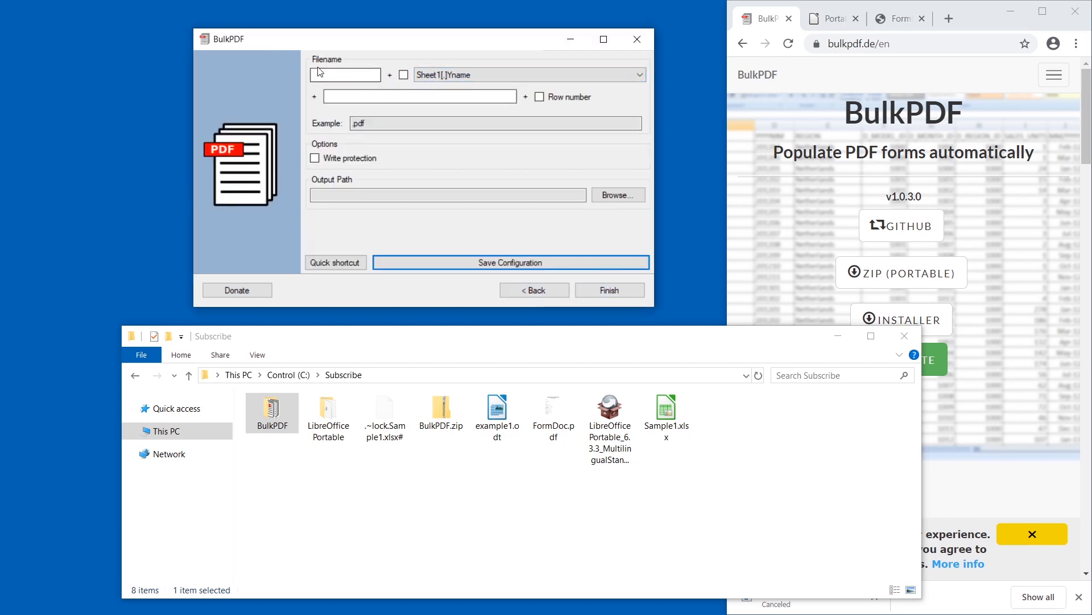
{"action": "left_click", "coordinate": [344, 75]}
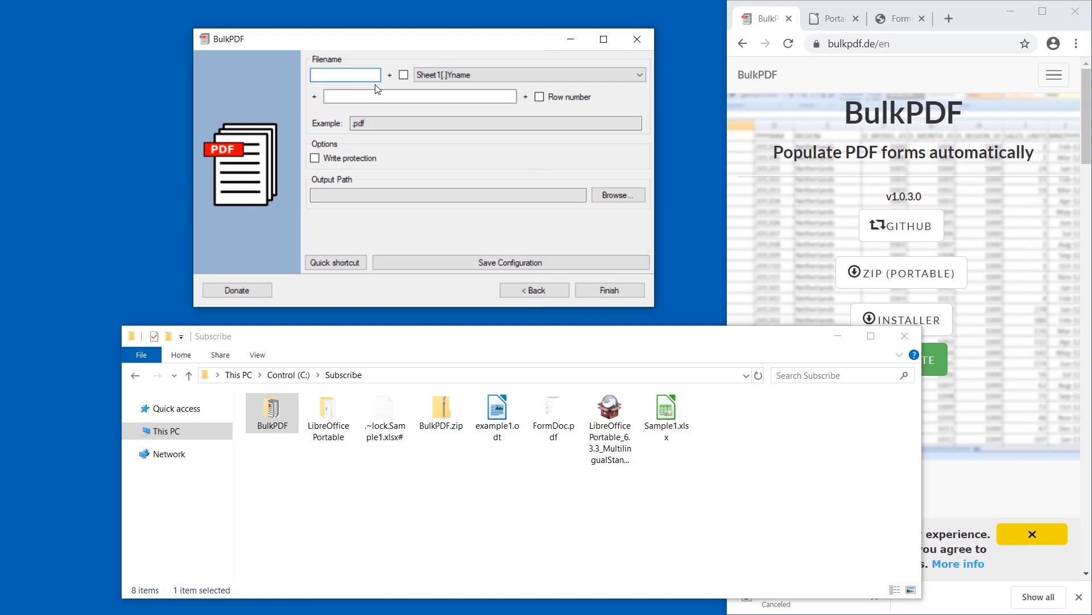
{"action": "type", "text": "X"}
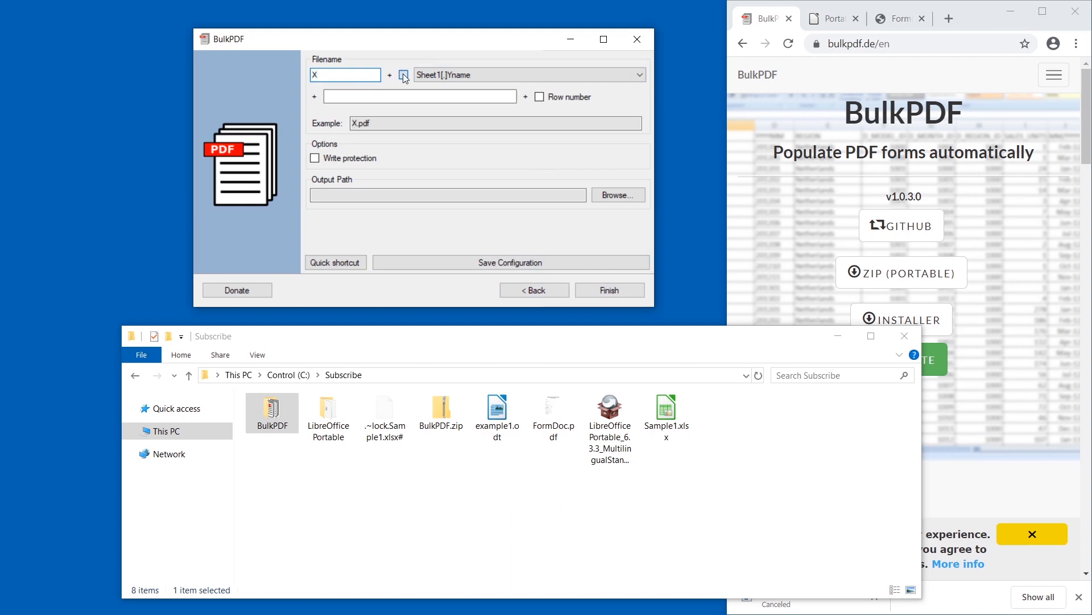
{"action": "left_click", "coordinate": [402, 75]}
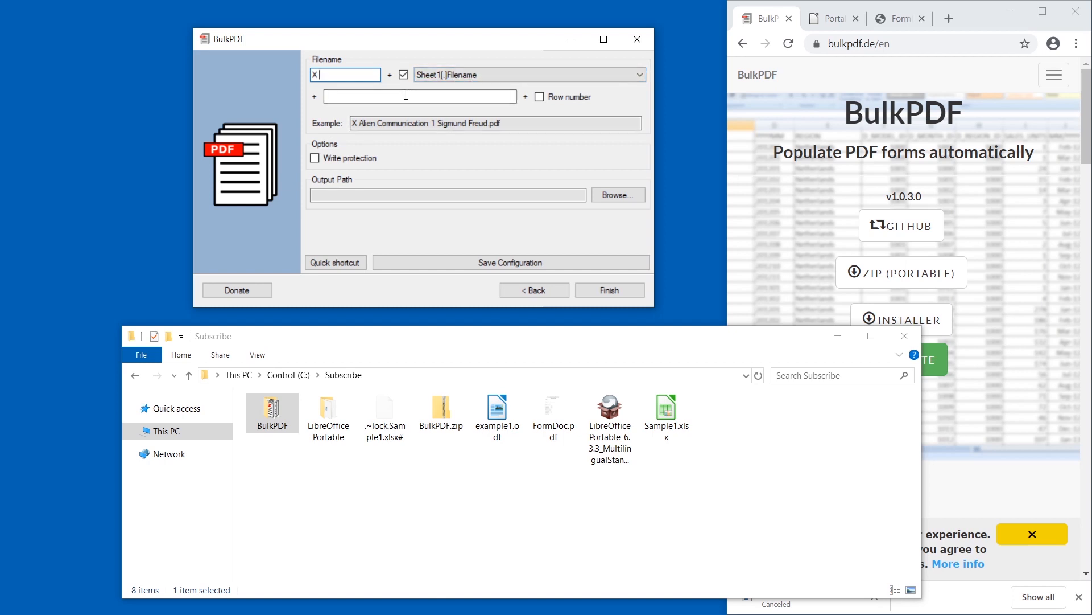
{"action": "left_click", "coordinate": [403, 75]}
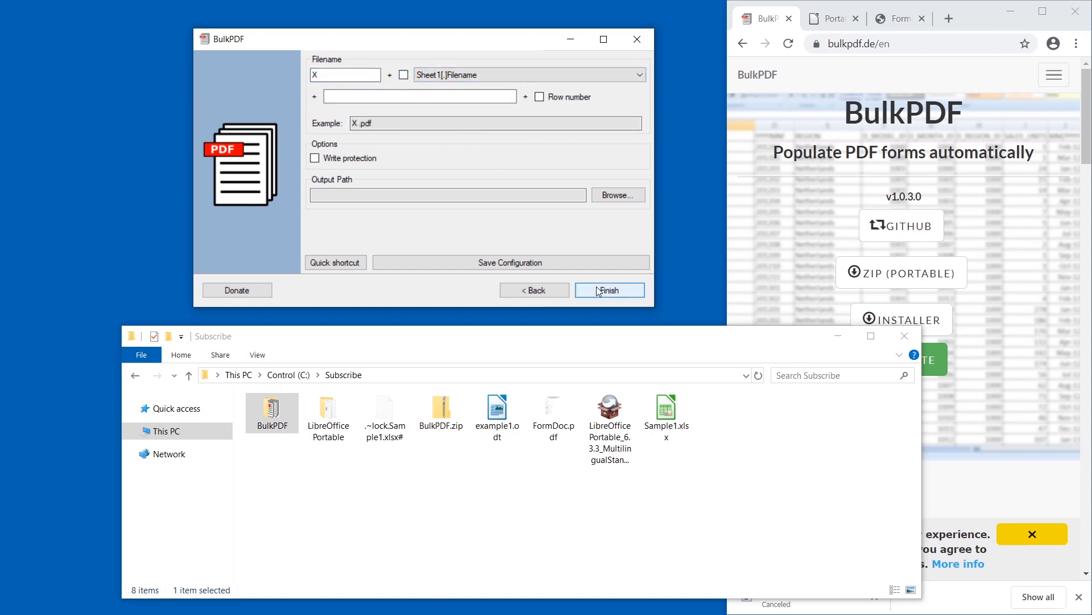
{"action": "left_click", "coordinate": [609, 290]}
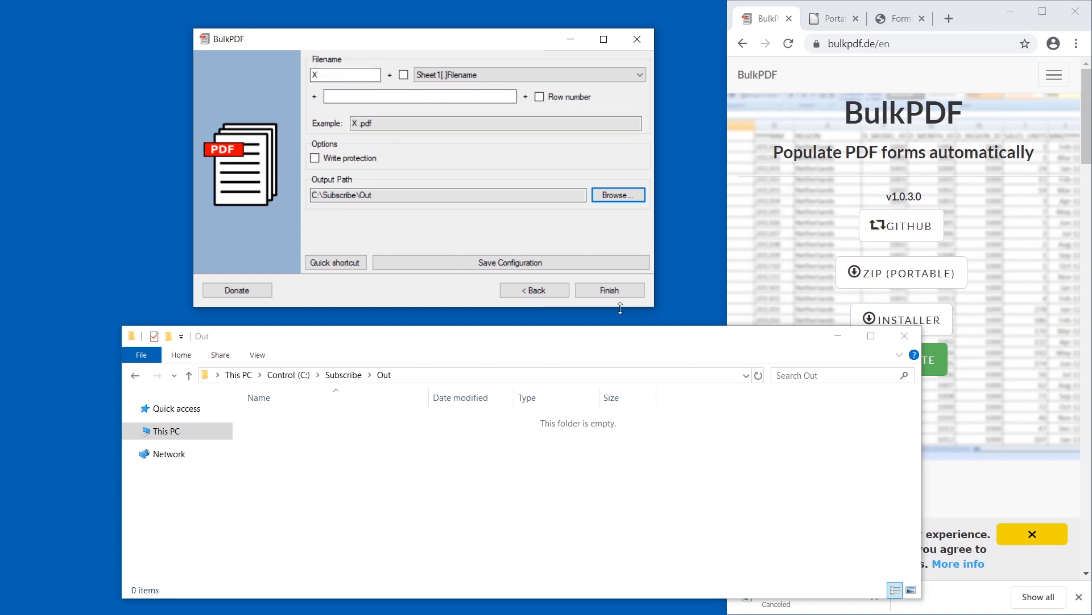
Step: Resolve the non-unique filenames warning and generate the 4 filled PDFs into Out
{"action": "left_click", "coordinate": [610, 290]}
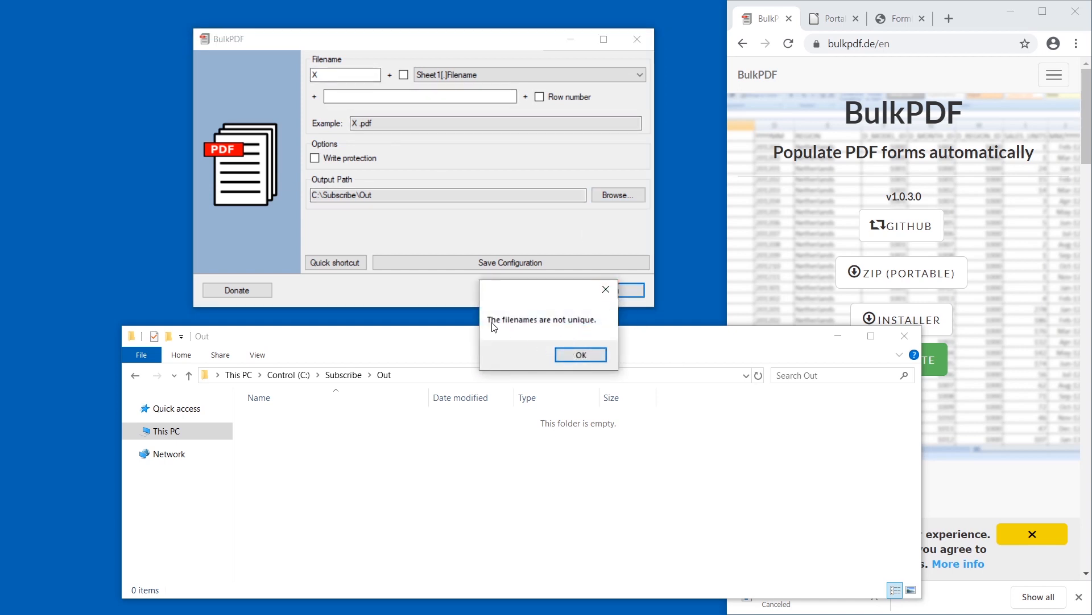
{"action": "left_click", "coordinate": [581, 355]}
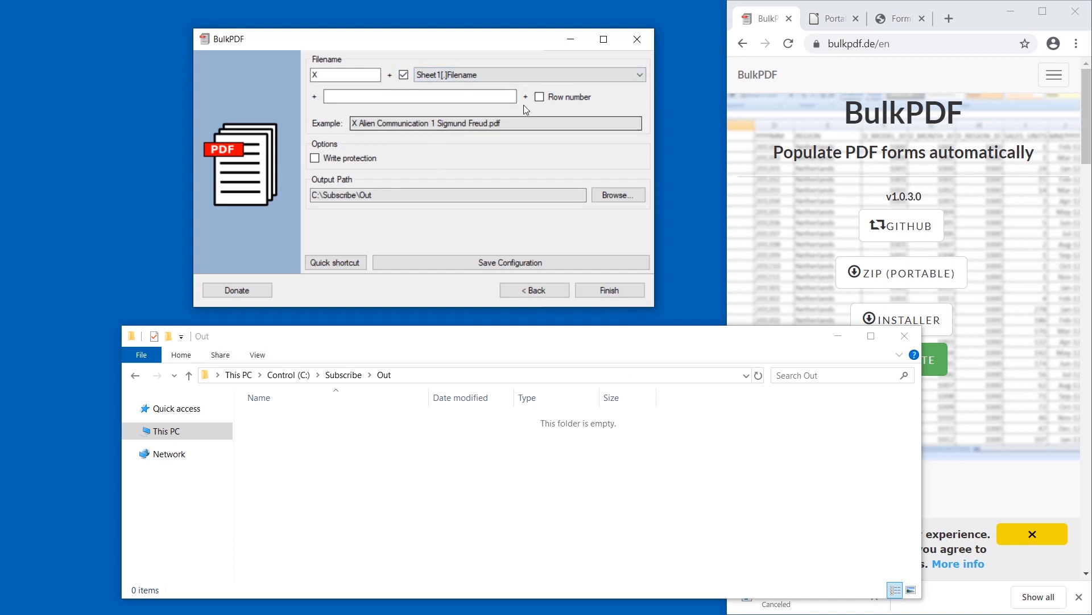
{"action": "left_click", "coordinate": [540, 97]}
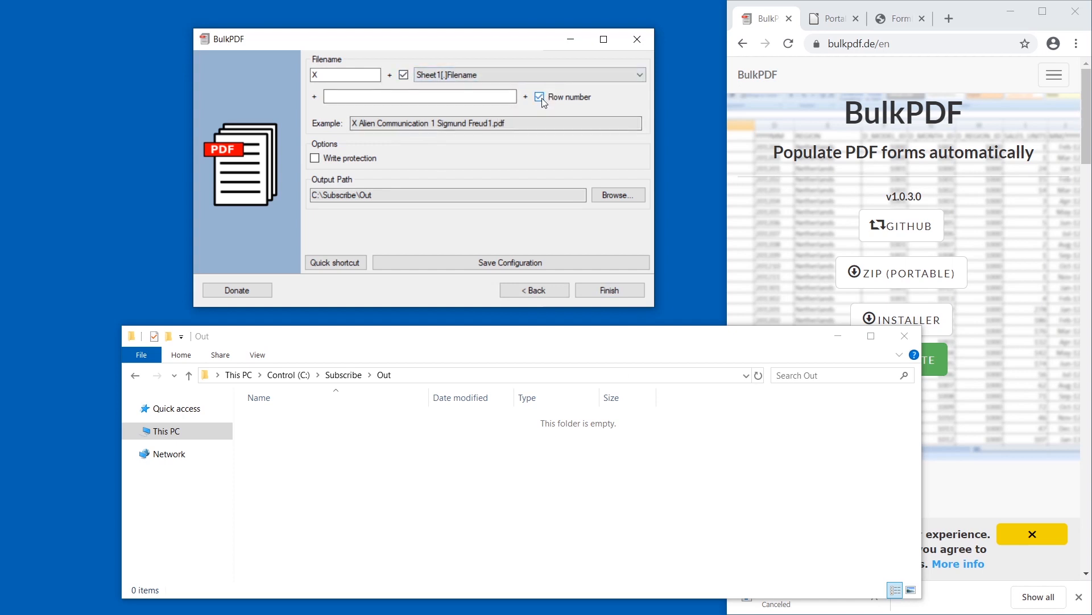
{"action": "left_click", "coordinate": [541, 96]}
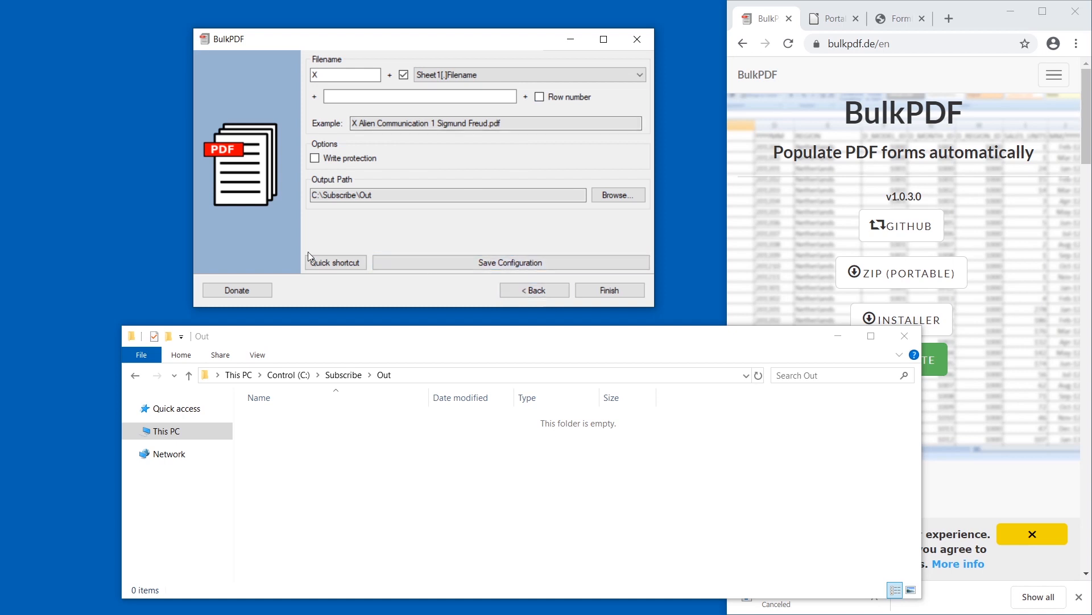
{"action": "left_click", "coordinate": [610, 291]}
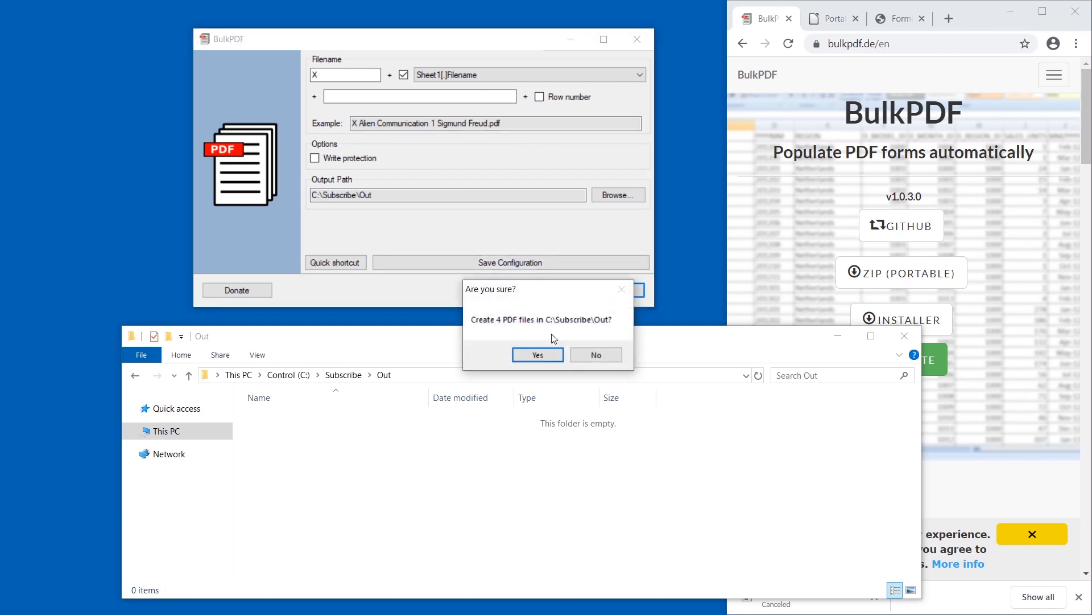
{"action": "left_click", "coordinate": [537, 355]}
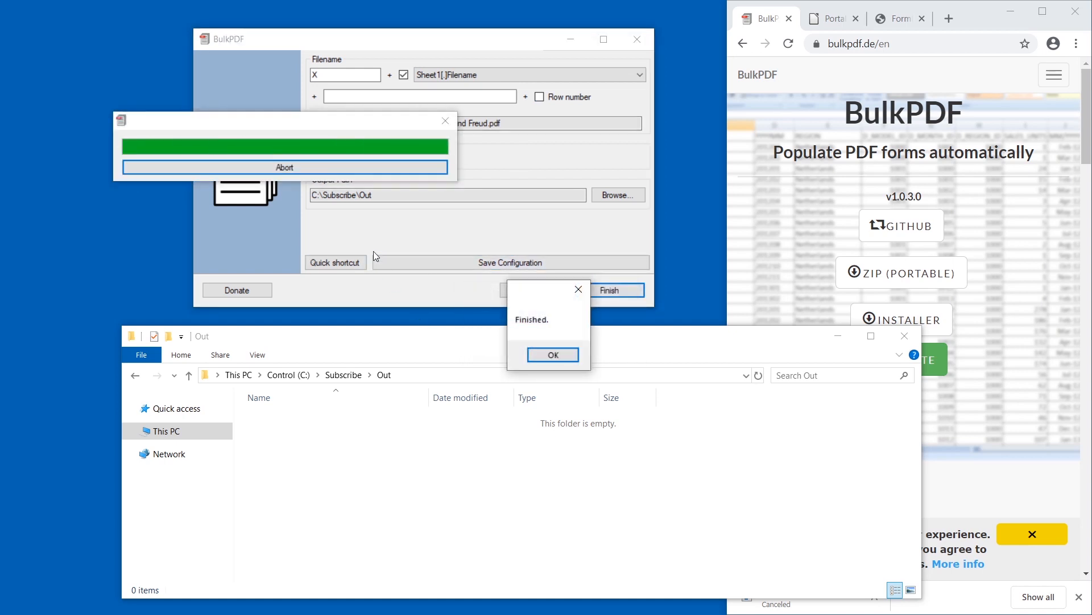
{"action": "left_click", "coordinate": [553, 355]}
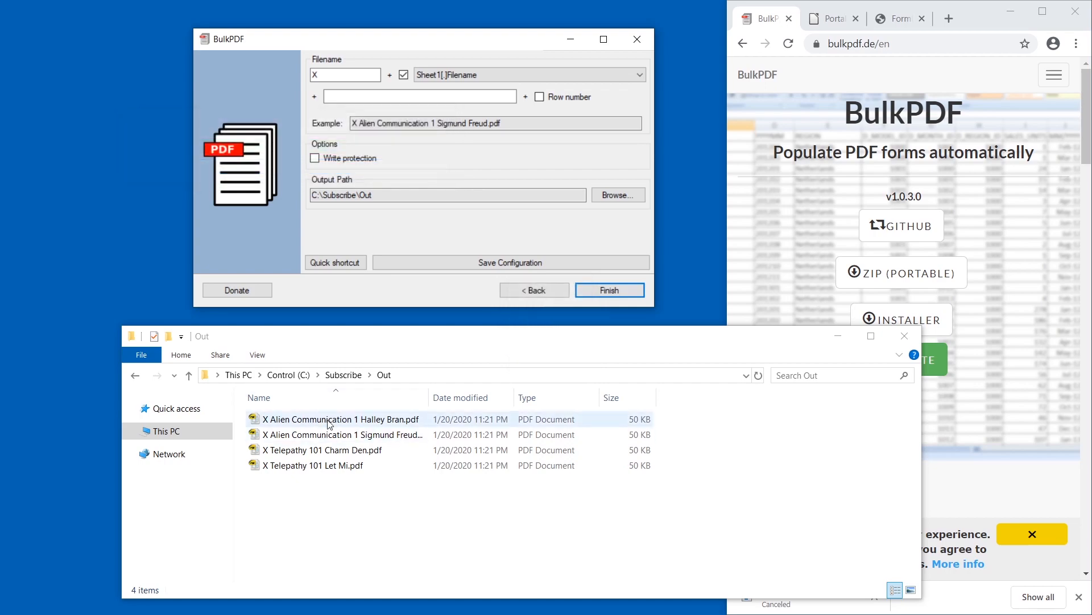
{"action": "double_click", "coordinate": [341, 419]}
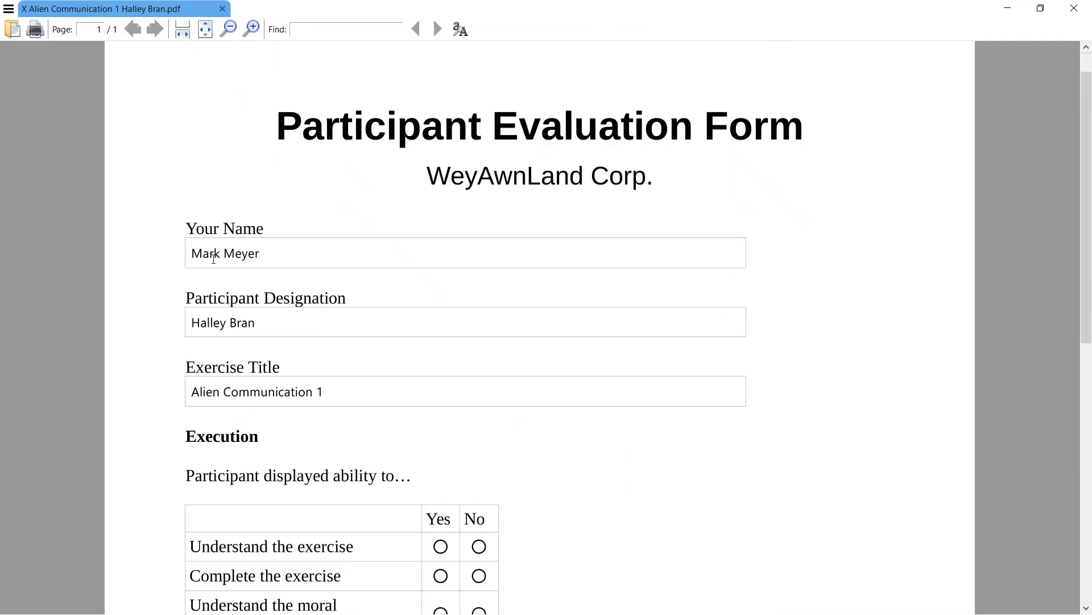
{"action": "scroll", "scroll_direction": "down", "scroll_amount": 3}
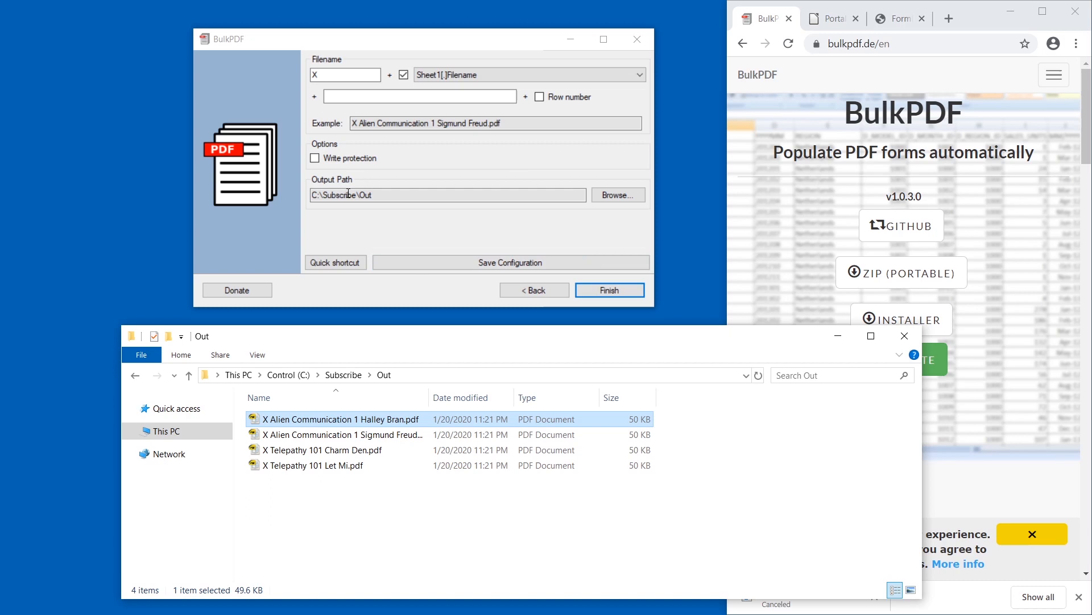
{"action": "mouse_move", "coordinate": [439, 264]}
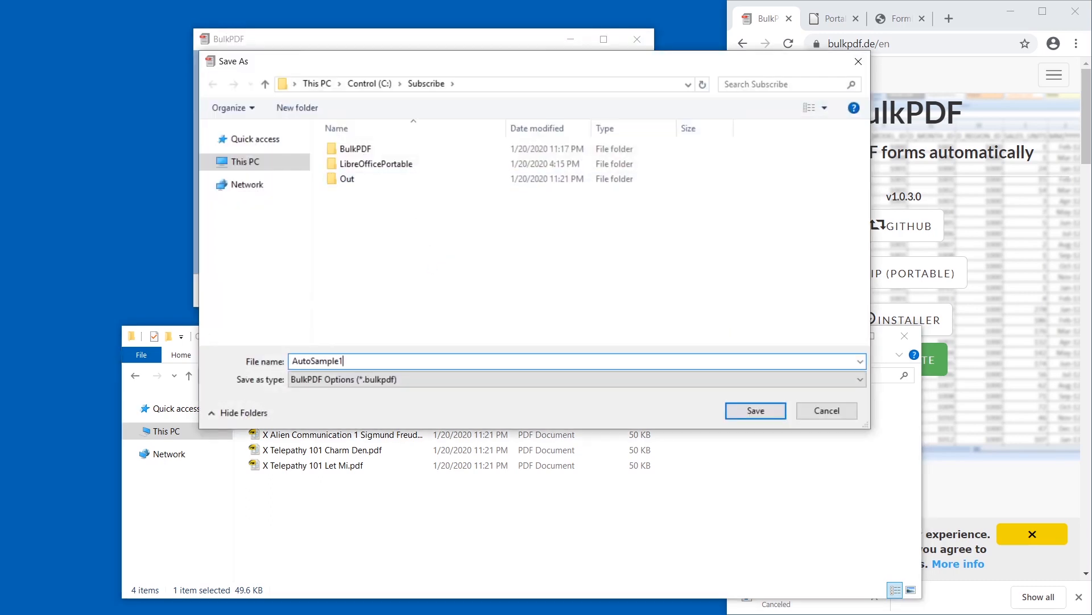
Step: Save settings as AutoSample1.bulkpdf, return to the start page and reload that configuration
{"action": "left_click", "coordinate": [756, 409]}
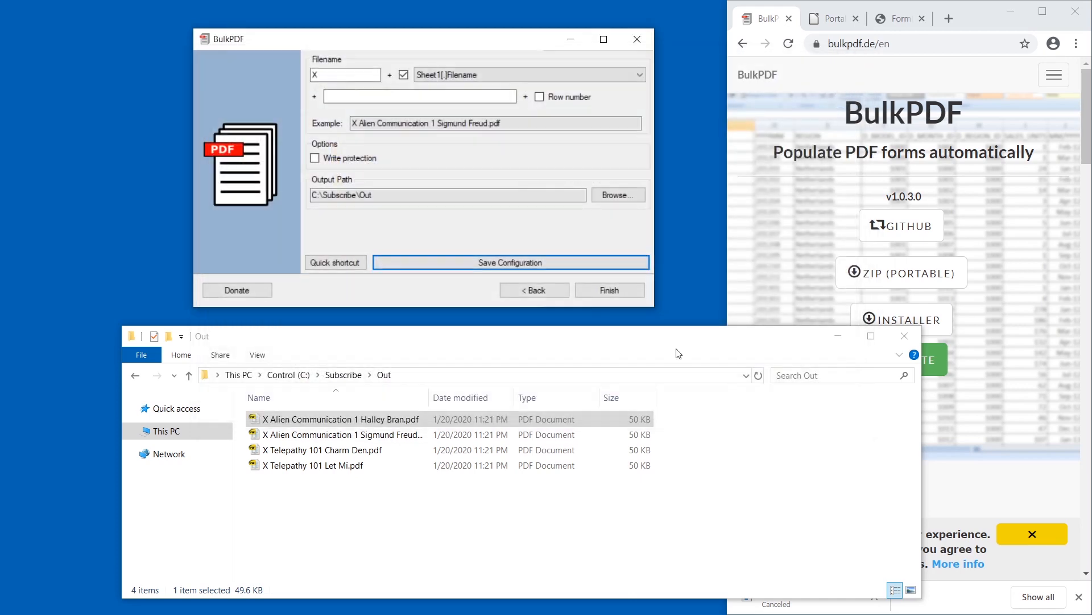
{"action": "left_click", "coordinate": [535, 290]}
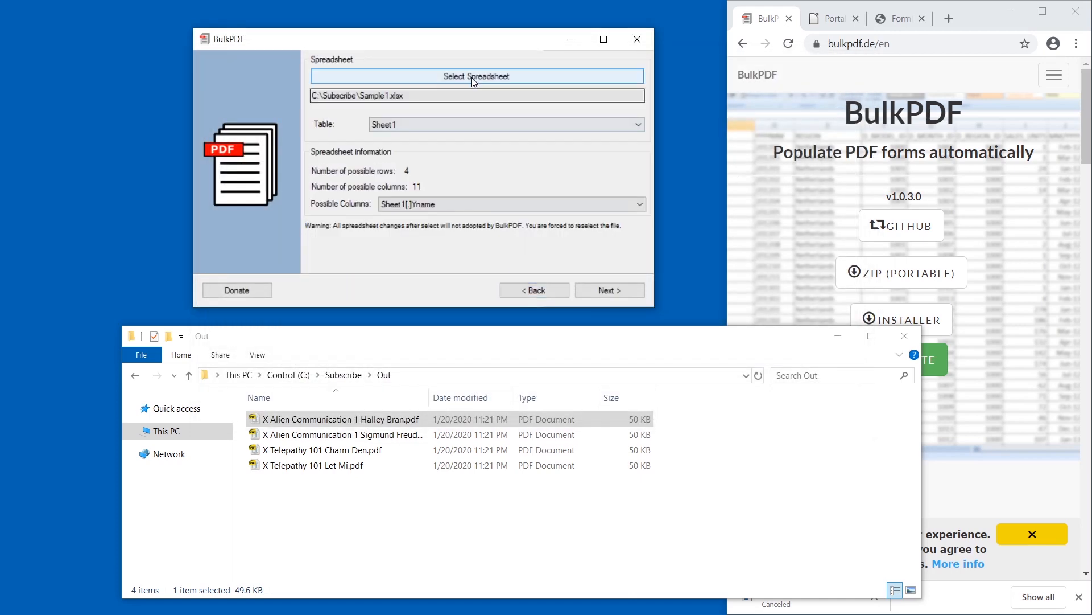
{"action": "left_click", "coordinate": [610, 290]}
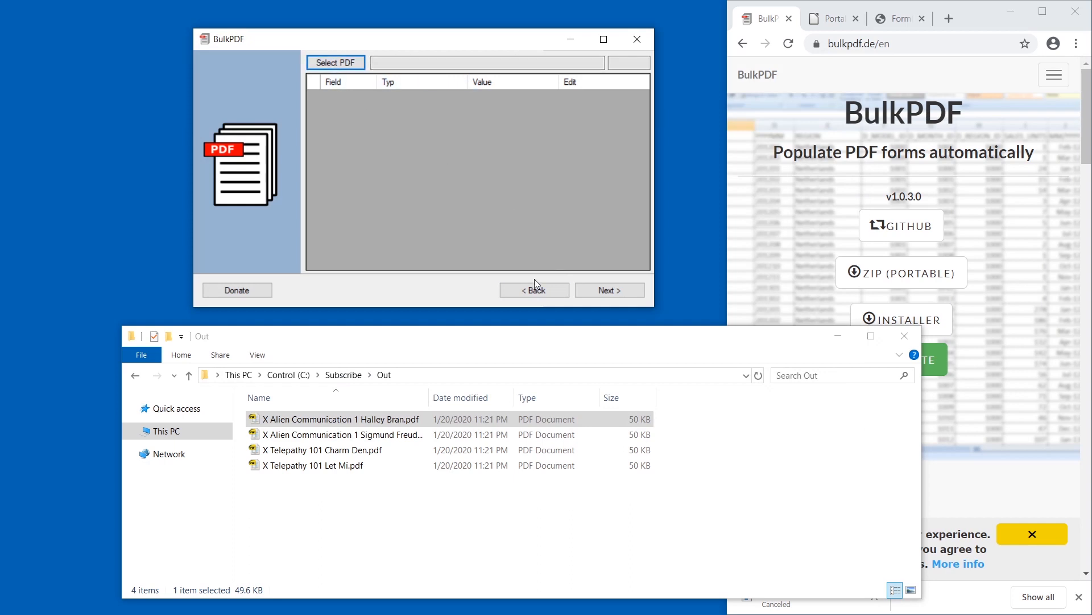
{"action": "left_click", "coordinate": [535, 290]}
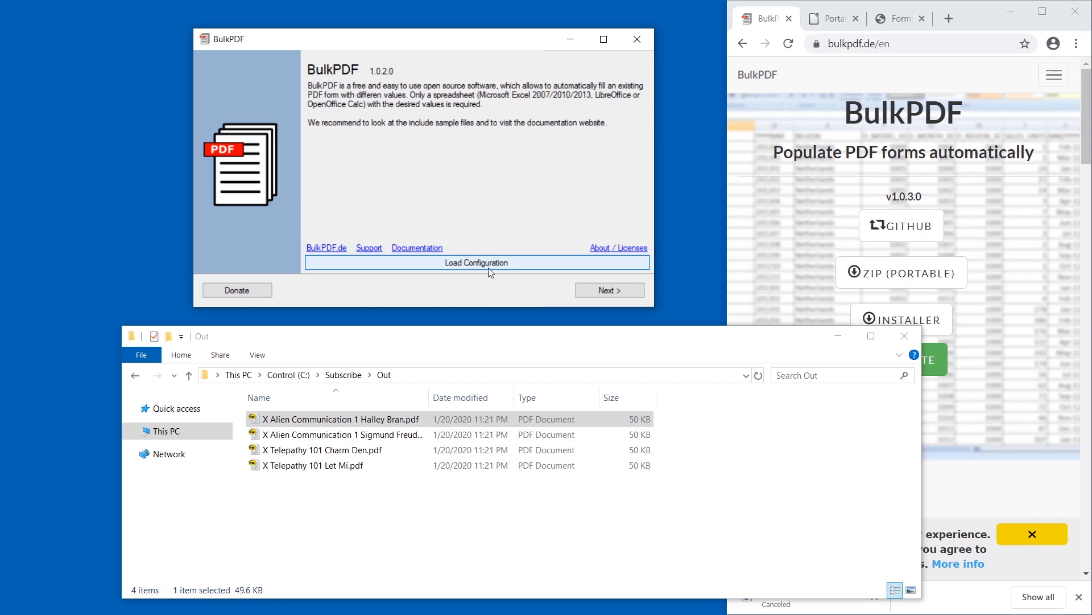
{"action": "left_click", "coordinate": [476, 262]}
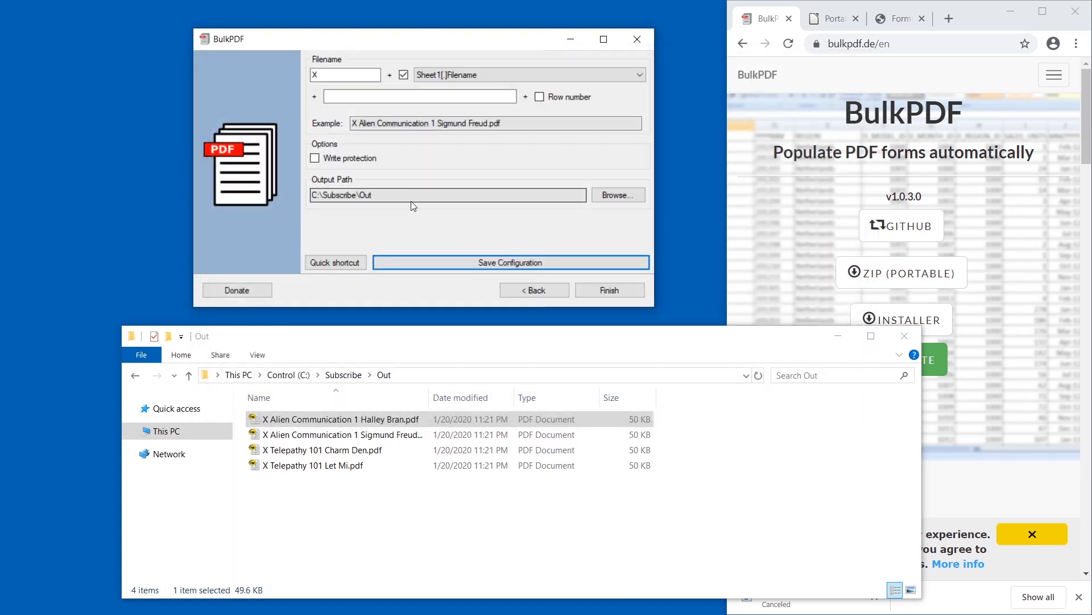
{"action": "mouse_move", "coordinate": [491, 268]}
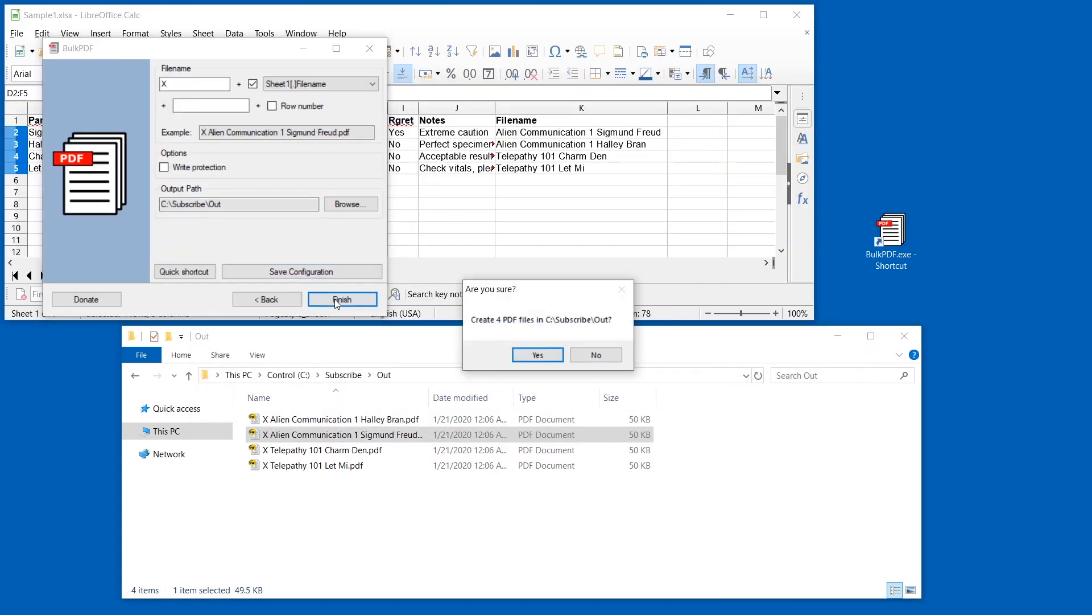
Step: Confirm regenerating the 4 PDFs into Out and return to the spreadsheet
{"action": "left_click", "coordinate": [537, 355]}
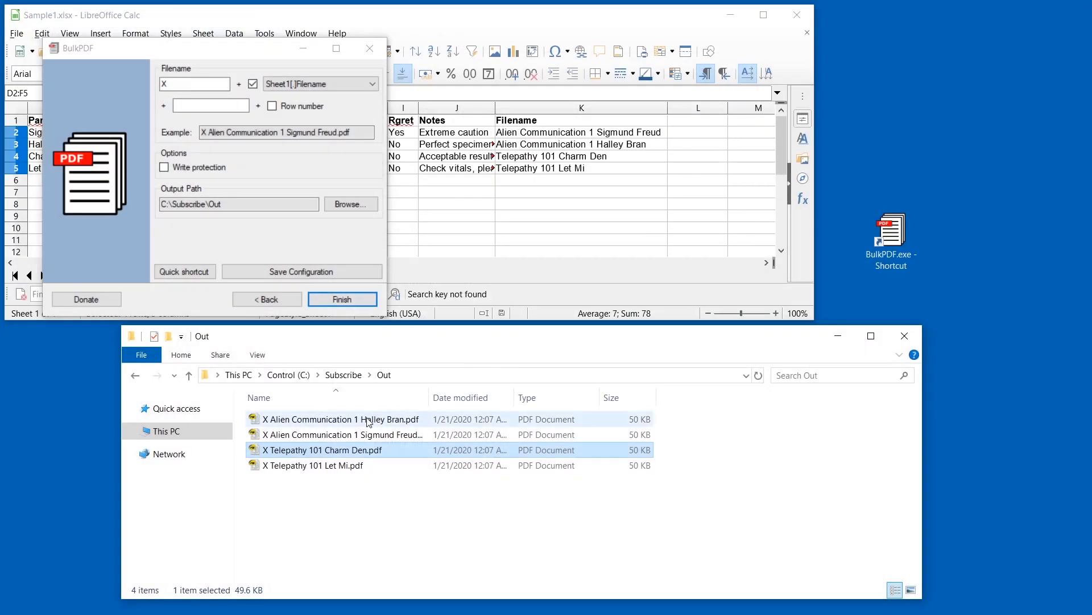
{"action": "left_click", "coordinate": [342, 435]}
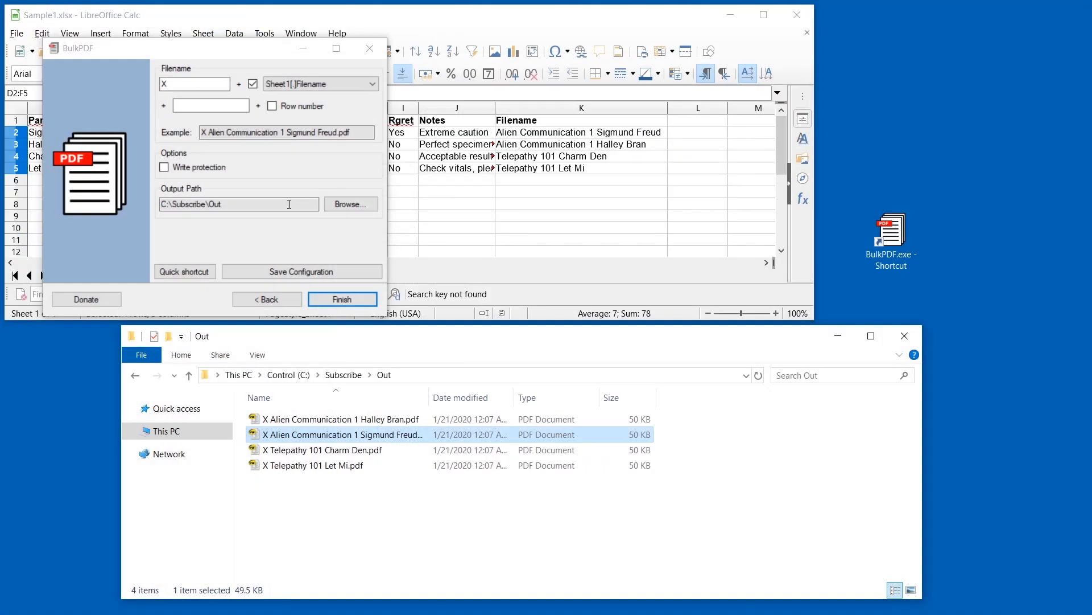
{"action": "left_click", "coordinate": [343, 298]}
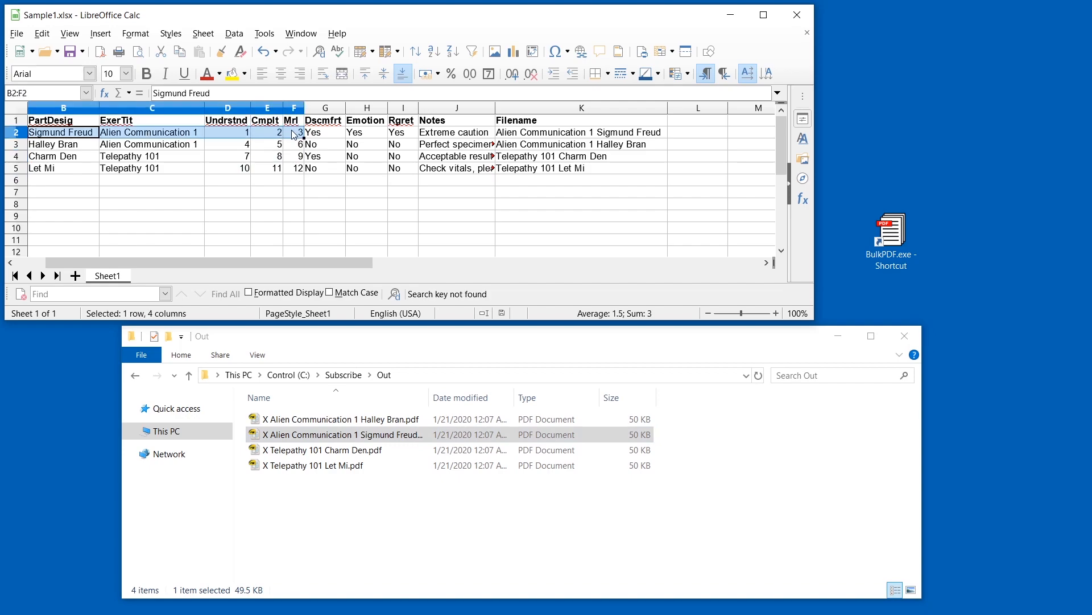
Step: Enter new 2-or-3 ratings in D2:F5 and relaunch BulkPDF from the desktop
{"action": "left_click", "coordinate": [293, 132]}
{"action": "type", "text": "2"}
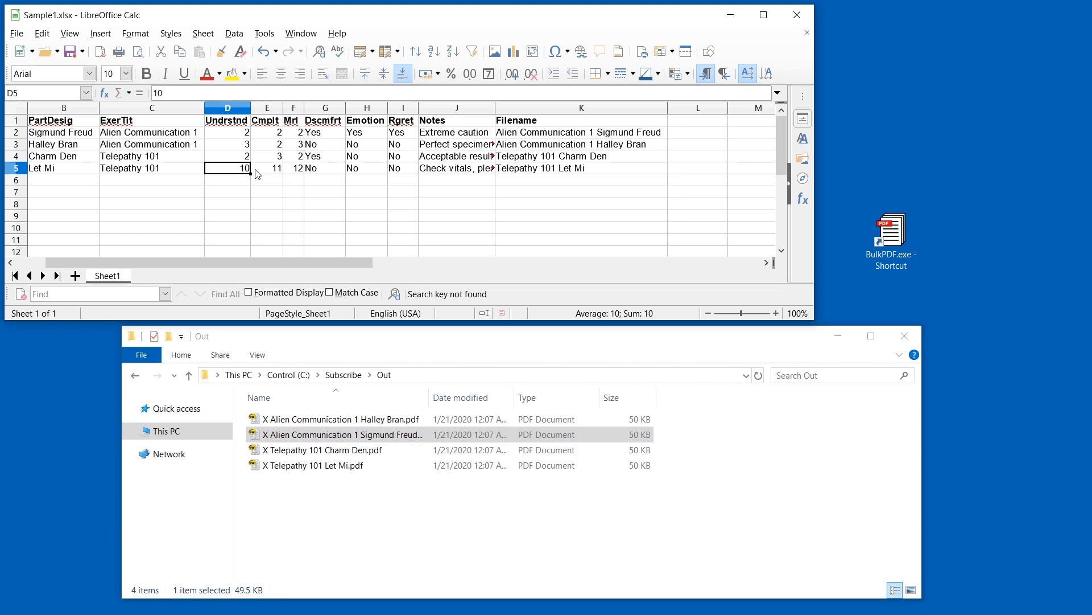
{"action": "left_click", "coordinate": [294, 169]}
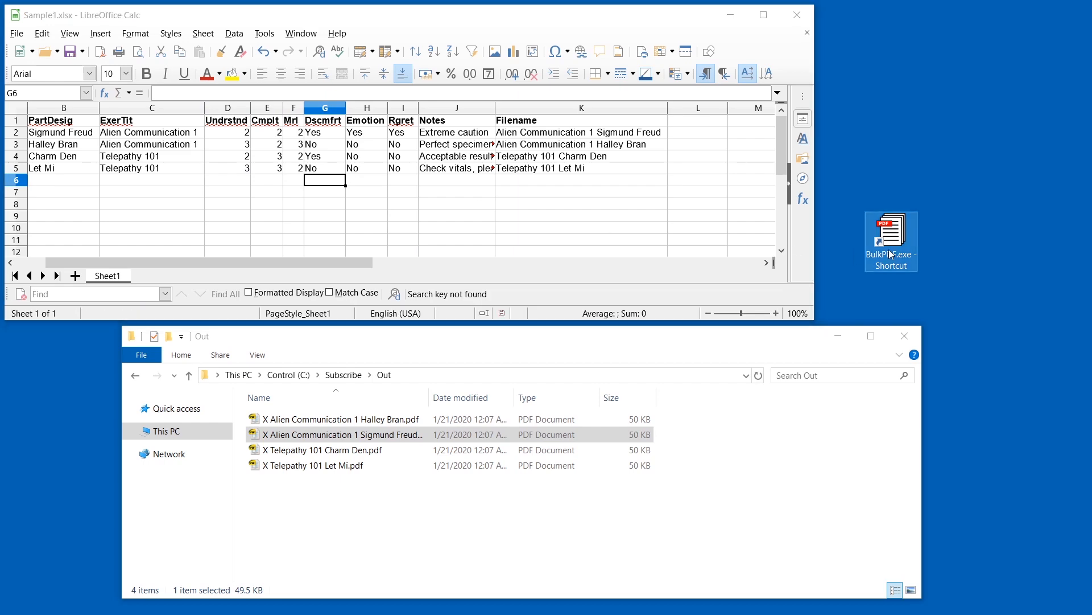
{"action": "double_click", "coordinate": [891, 234]}
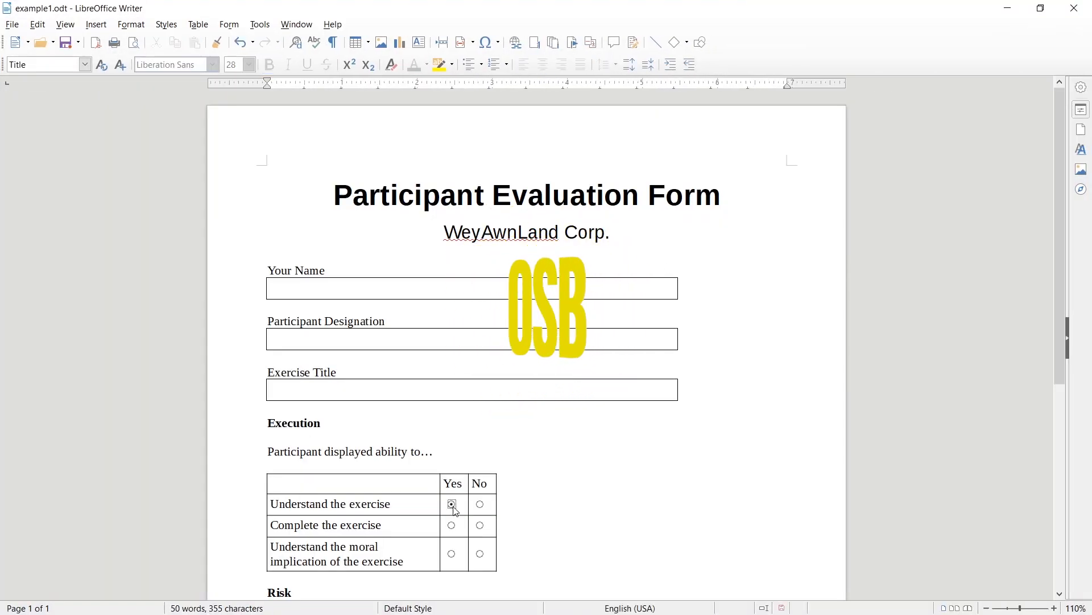
Step: Show the Form menu in example1.odt in LibreOffice Writer
{"action": "left_click", "coordinate": [228, 24]}
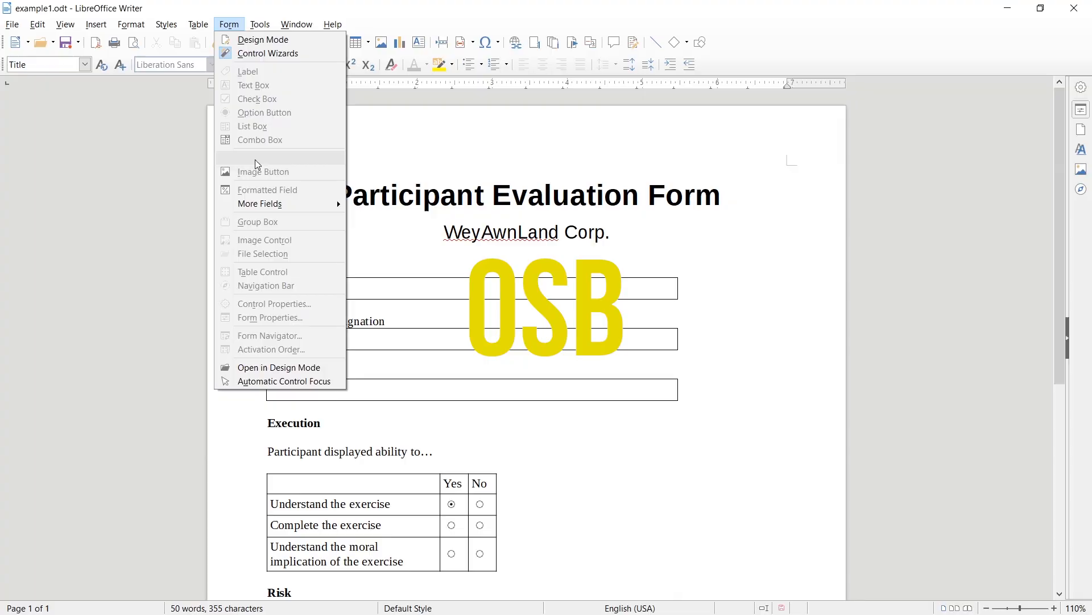